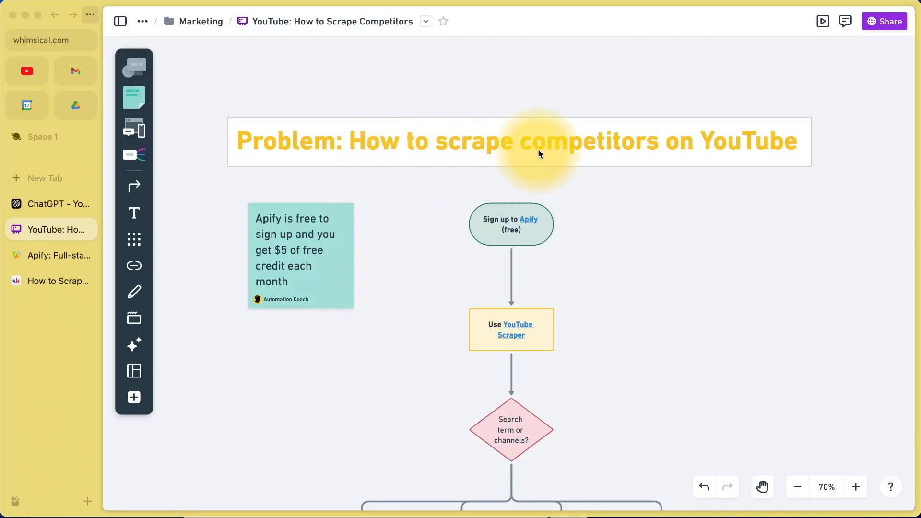
{"action": "mouse_move", "coordinate": [605, 302]}
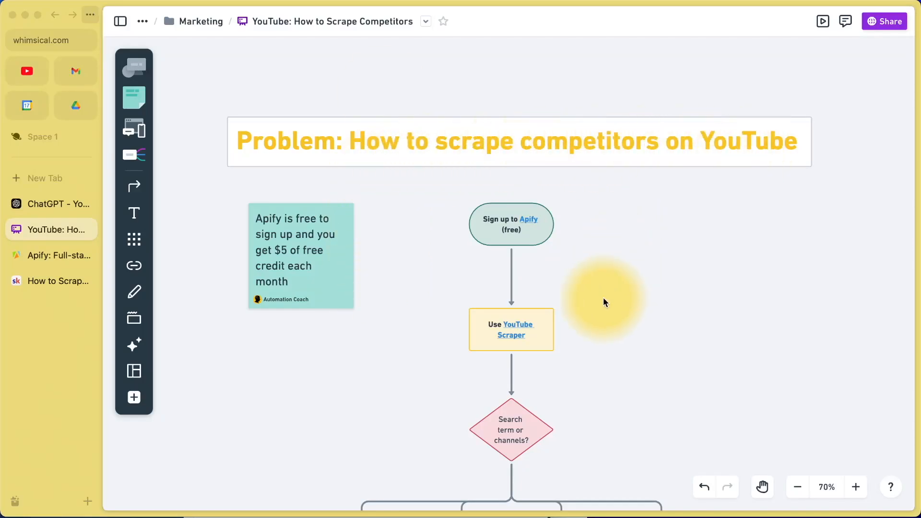
Read down the 'How to Scrape YouTube Competitors' lesson to Resources and follow its Apify link.
{"action": "scroll", "scroll_direction": "down", "scroll_amount": 3}
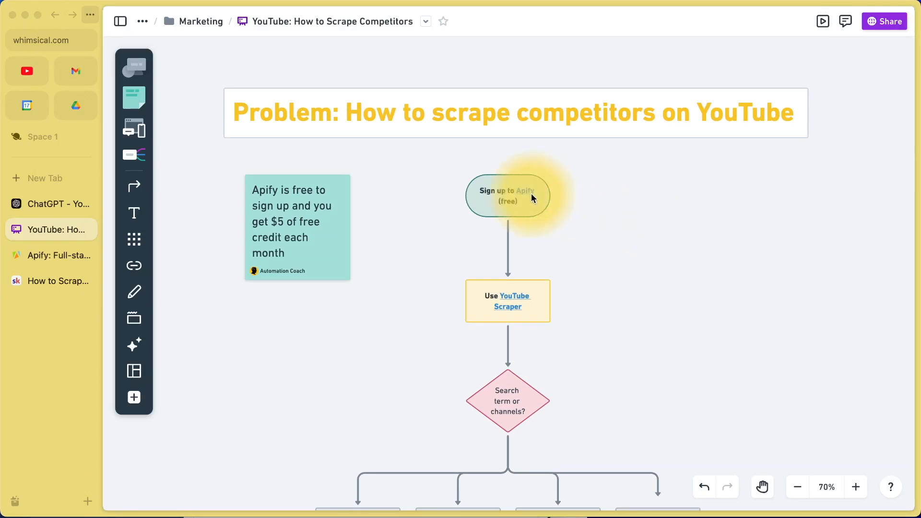
{"action": "mouse_move", "coordinate": [559, 198]}
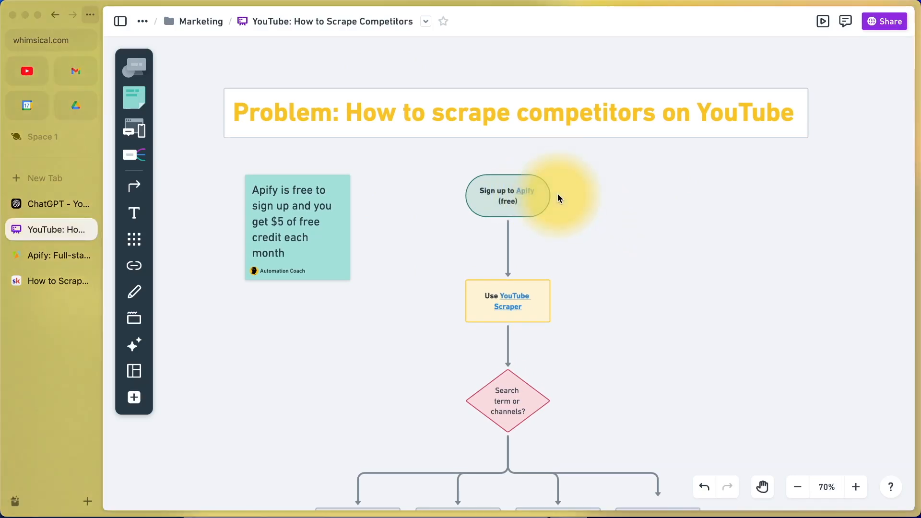
{"action": "left_click", "coordinate": [856, 486]}
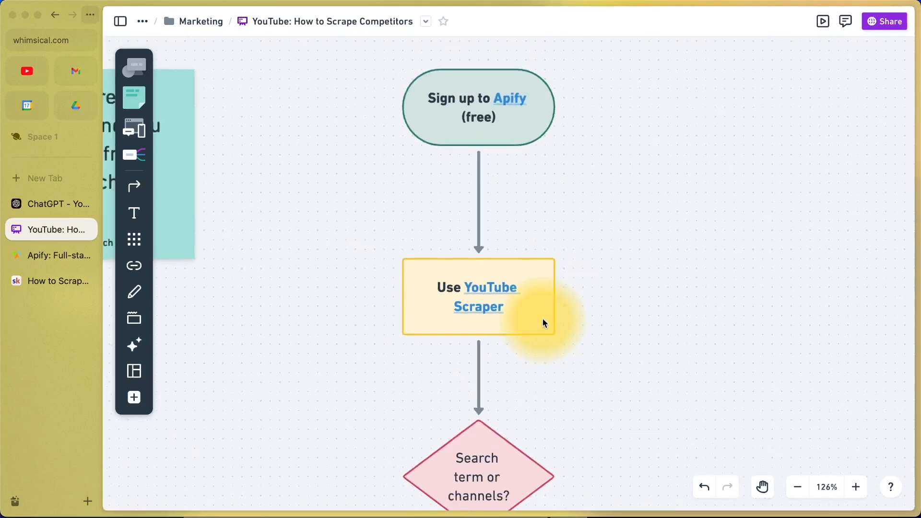
{"action": "scroll", "scroll_direction": "down", "scroll_amount": 3}
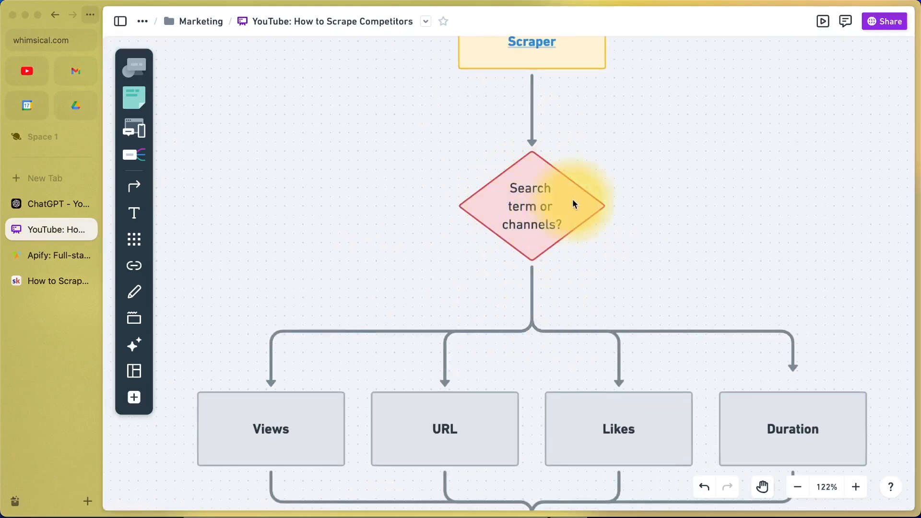
{"action": "scroll", "scroll_direction": "down", "scroll_amount": 3}
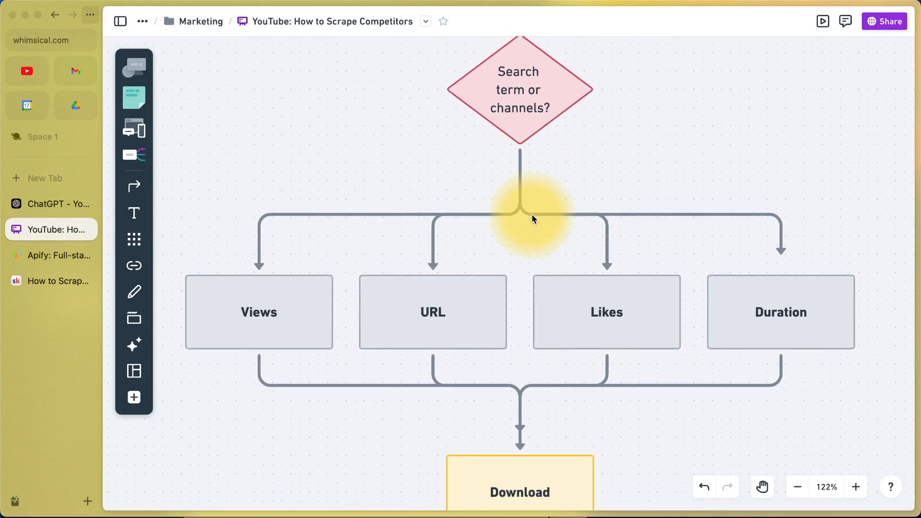
{"action": "mouse_move", "coordinate": [416, 316]}
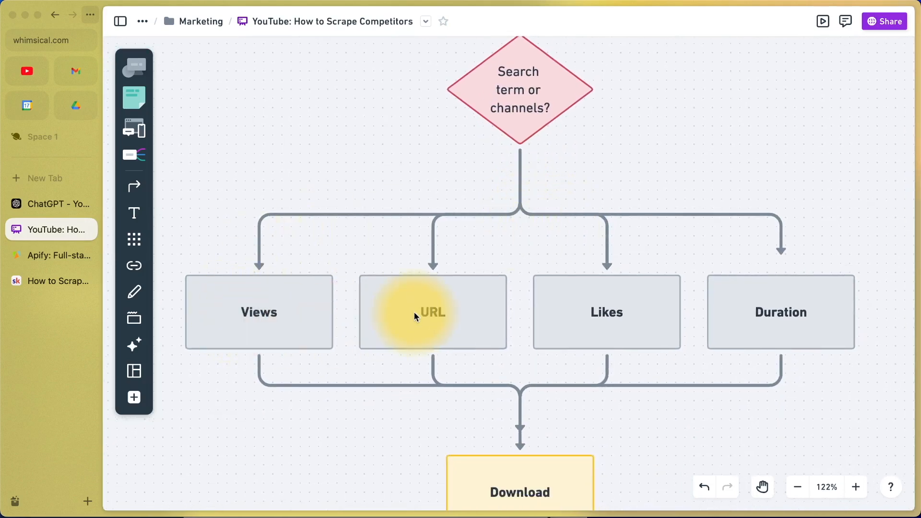
{"action": "mouse_move", "coordinate": [779, 320]}
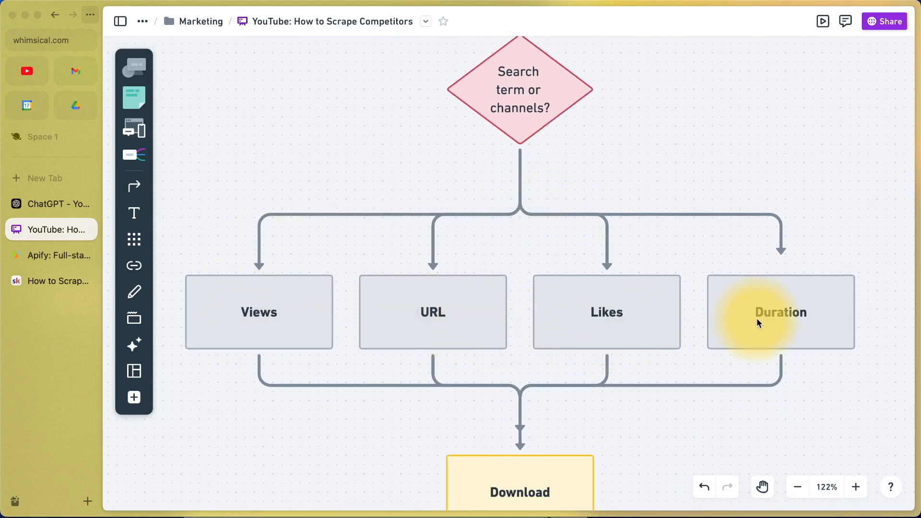
{"action": "scroll", "scroll_direction": "down", "scroll_amount": 3}
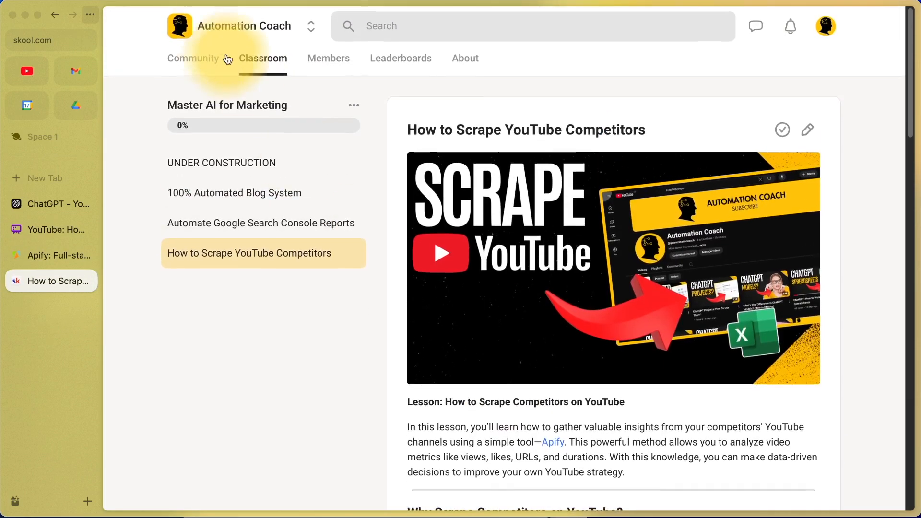
{"action": "scroll", "scroll_direction": "down", "scroll_amount": 3}
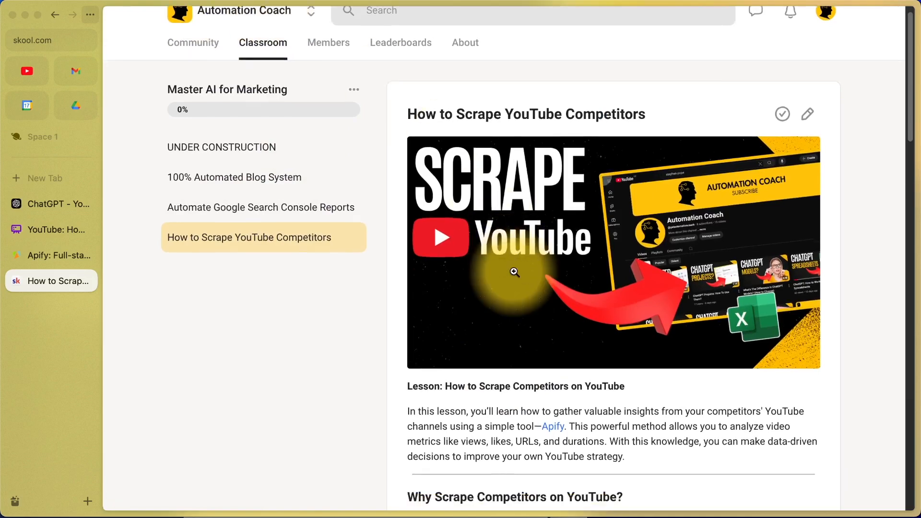
{"action": "scroll", "scroll_direction": "down", "scroll_amount": 3}
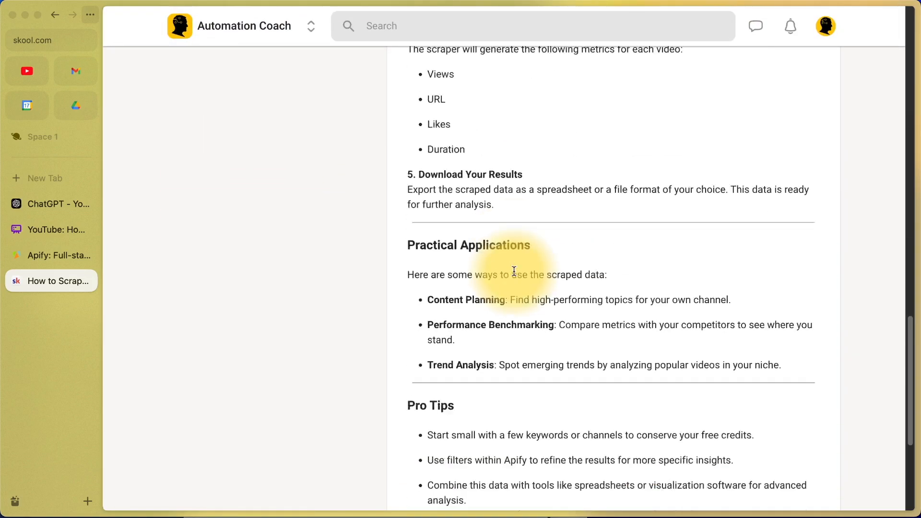
{"action": "scroll", "scroll_direction": "down", "scroll_amount": 3}
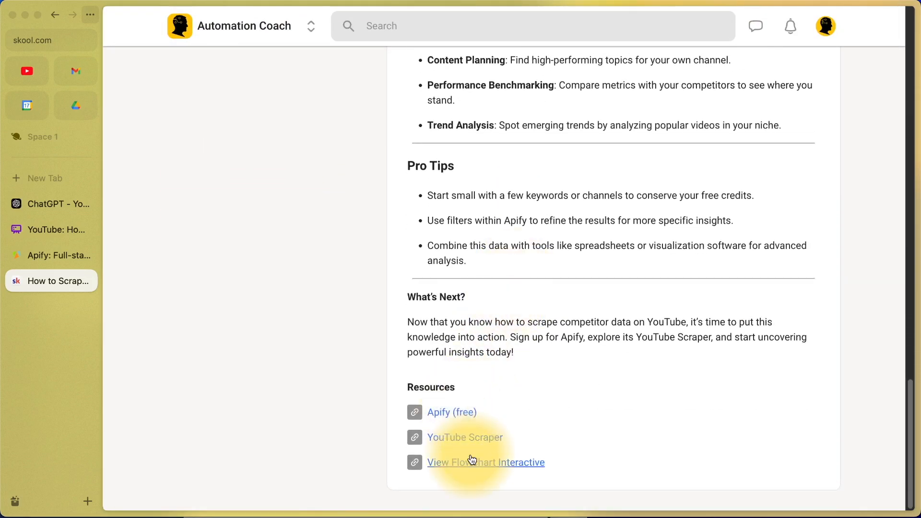
{"action": "left_click", "coordinate": [50, 255]}
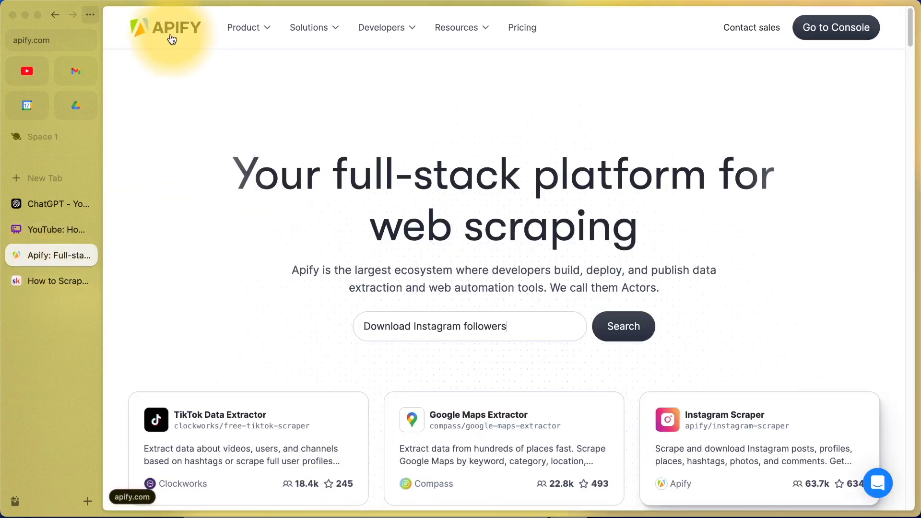
From apify.com's homepage, enter the Apify Console via Go to Console.
{"action": "type", "text": "Crawl w"}
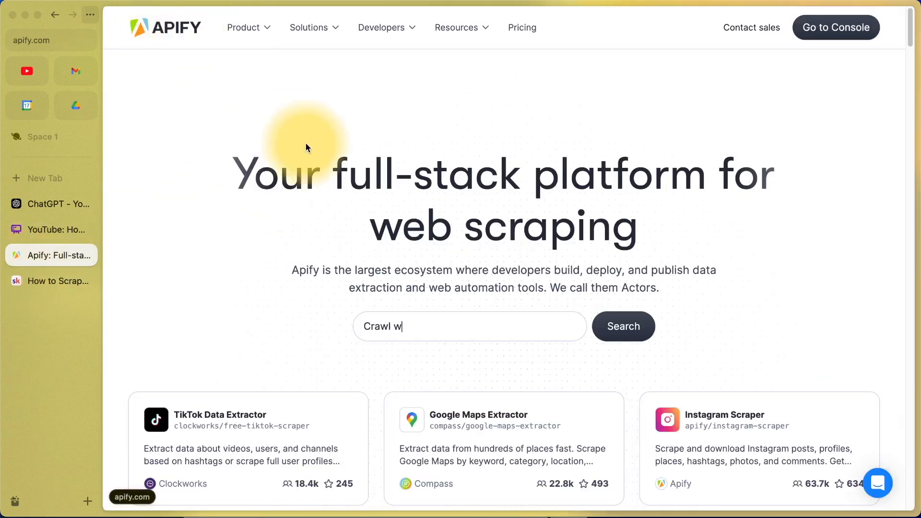
{"action": "type", "text": "ebsi"}
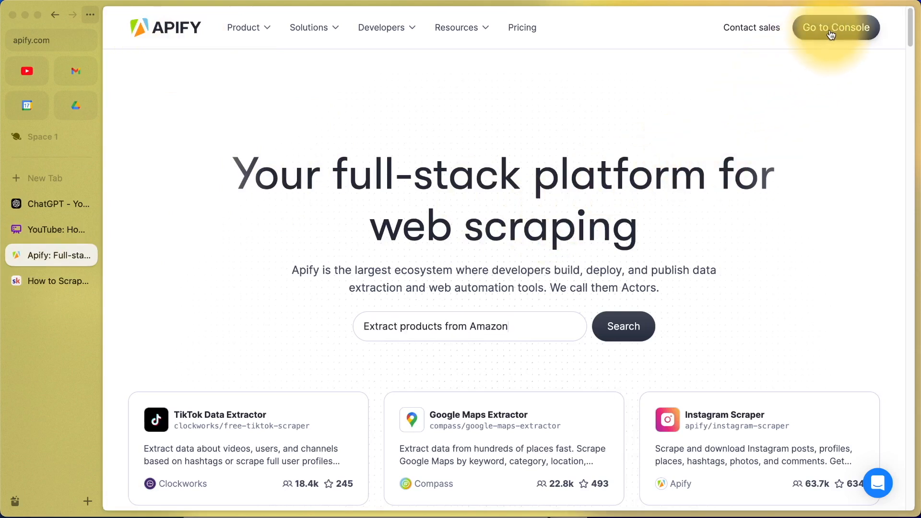
{"action": "type", "text": "I want to"}
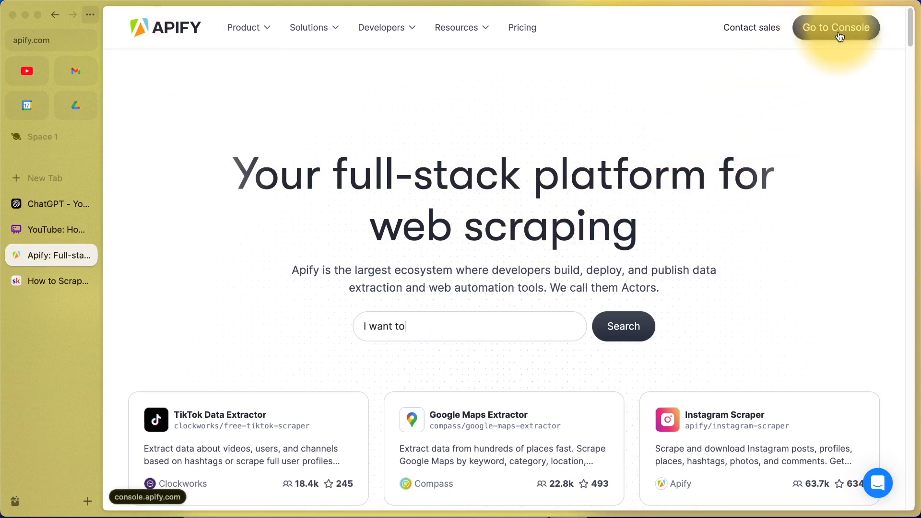
{"action": "left_click", "coordinate": [836, 26]}
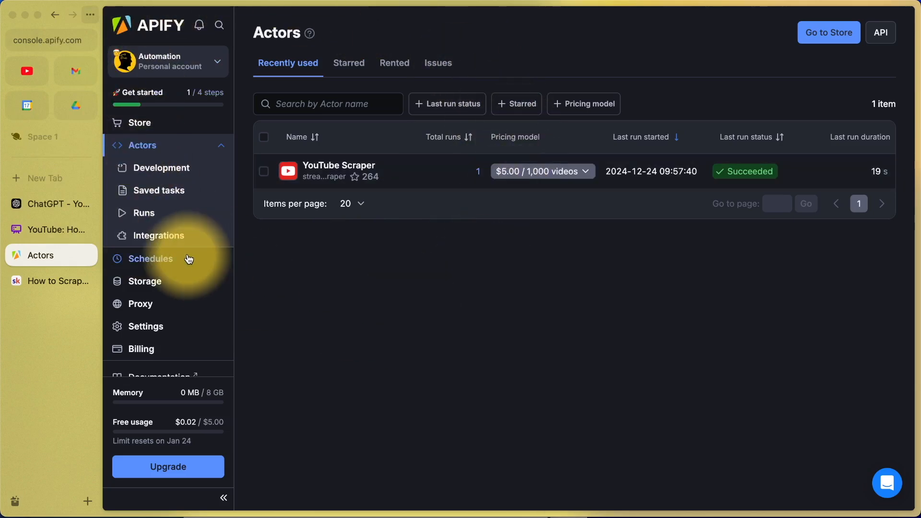
{"action": "left_click", "coordinate": [58, 229]}
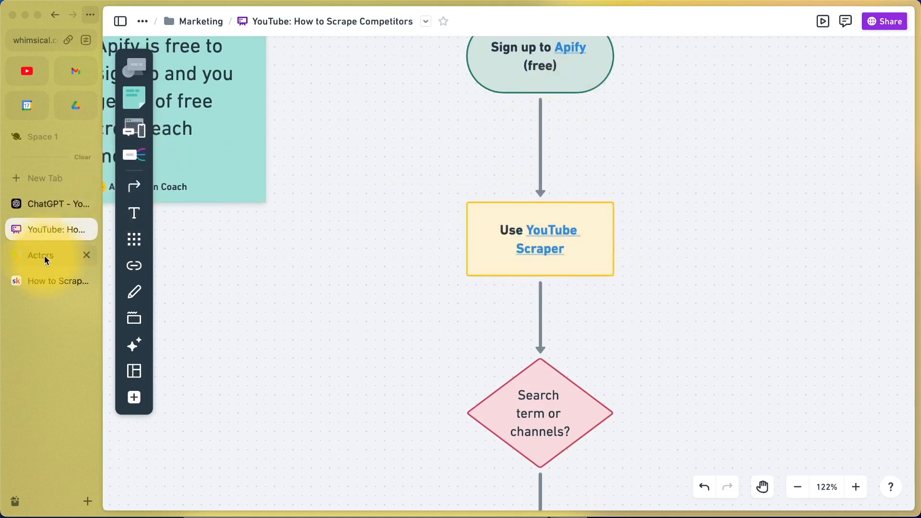
{"action": "left_click", "coordinate": [50, 254]}
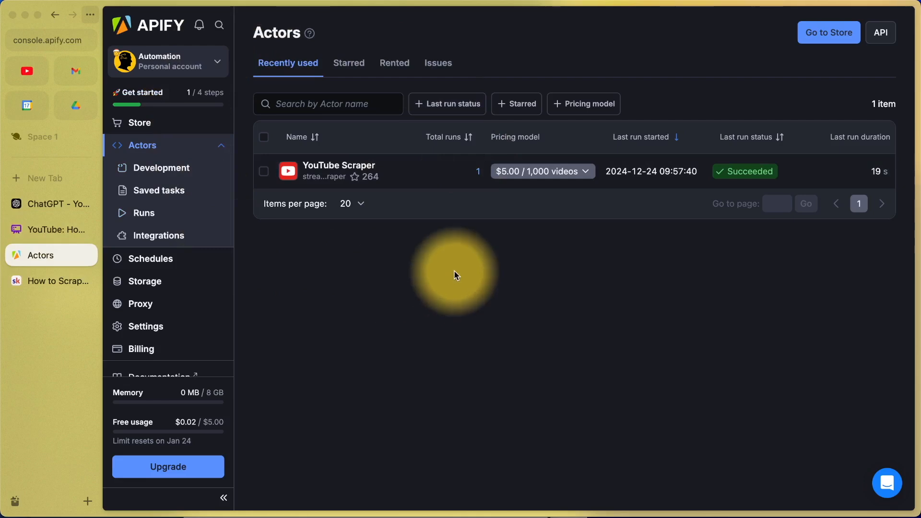
Search the Store for 'youtube scraper', open Streamers' YouTube Scraper, then return to the Whimsical flowchart.
{"action": "left_click", "coordinate": [138, 122]}
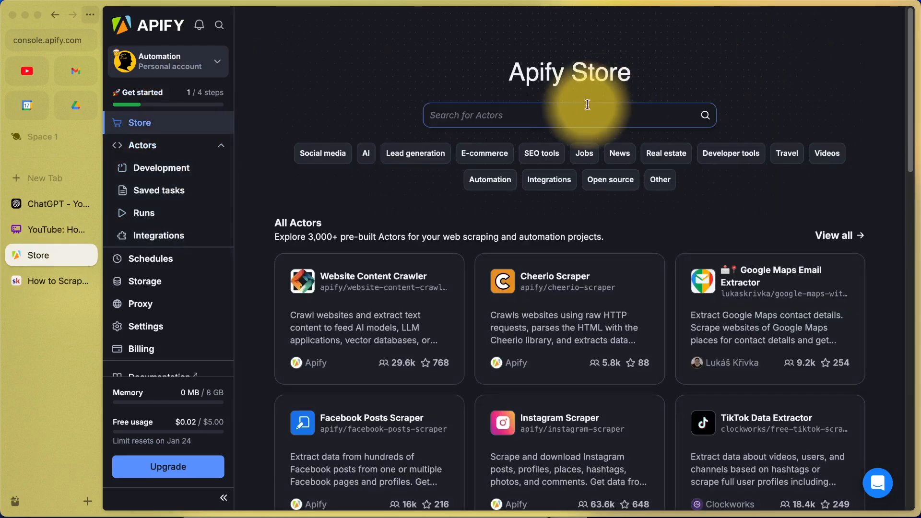
{"action": "type", "text": "youtube scraper"}
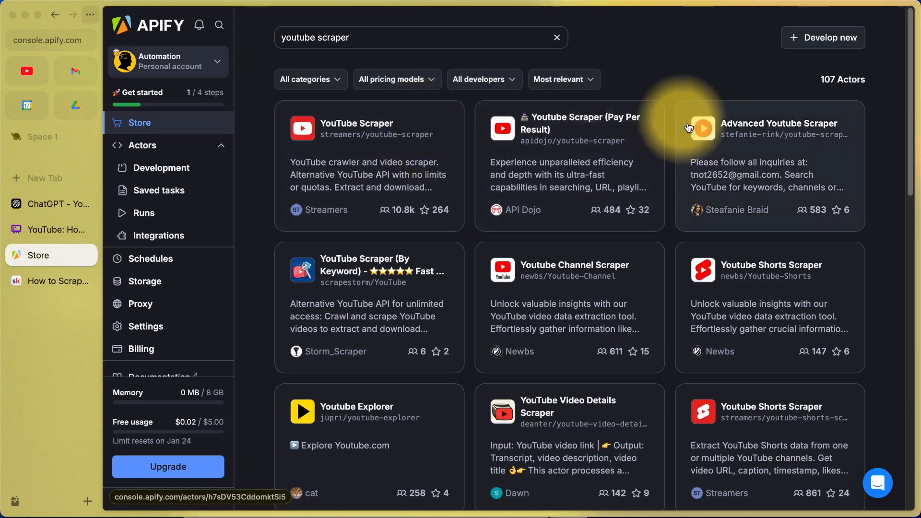
{"action": "left_click", "coordinate": [355, 128]}
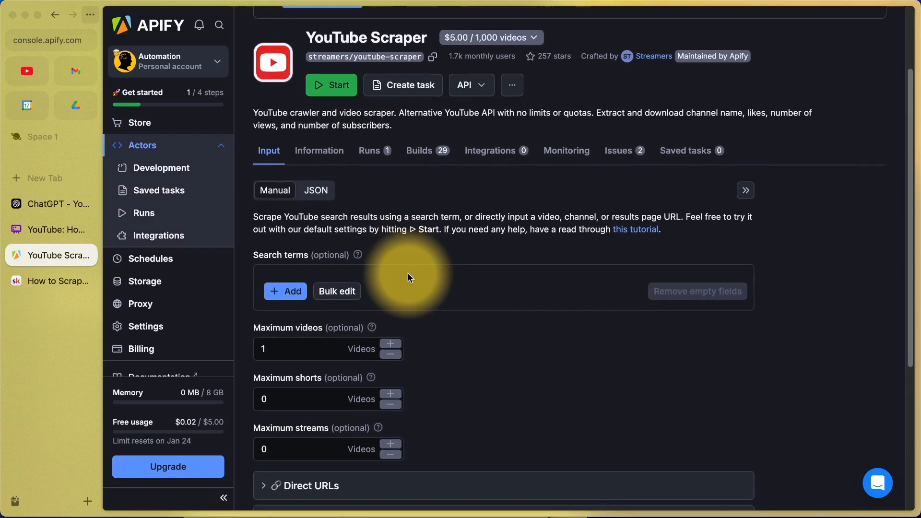
{"action": "left_click", "coordinate": [52, 229]}
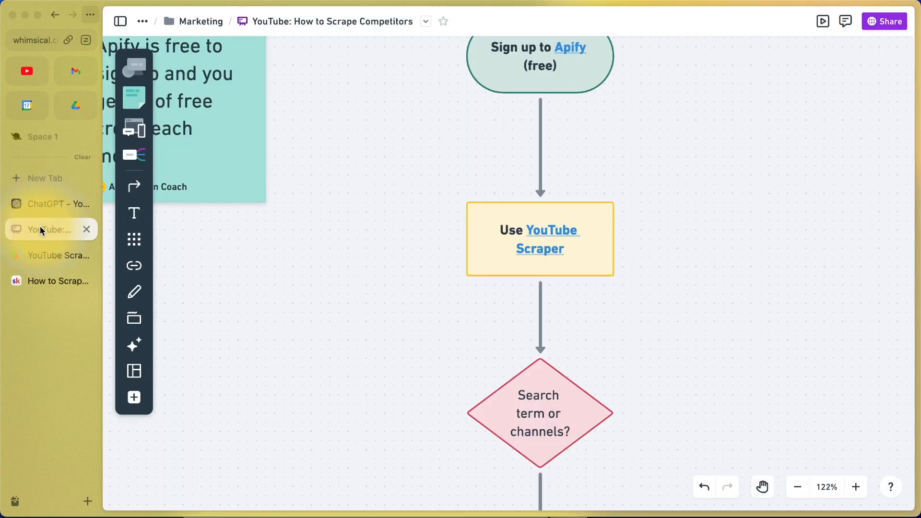
Search YouTube for 'youtube marketing' and open the Think Media channel from the results.
{"action": "scroll", "scroll_direction": "down", "scroll_amount": 3}
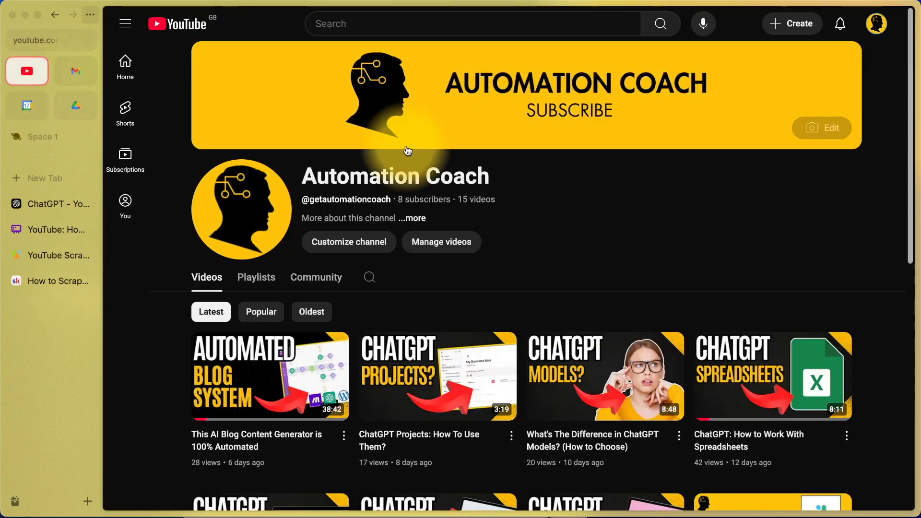
{"action": "left_click", "coordinate": [462, 23]}
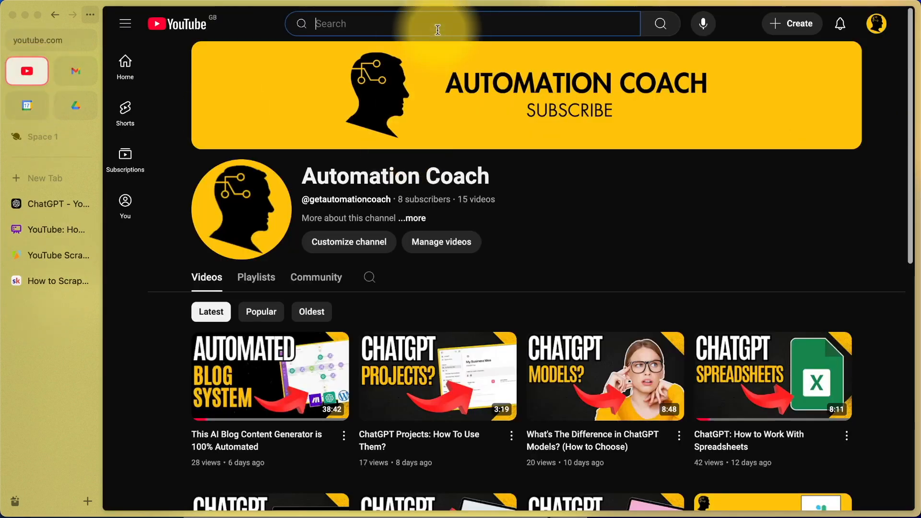
{"action": "type", "text": "youtube marketing"}
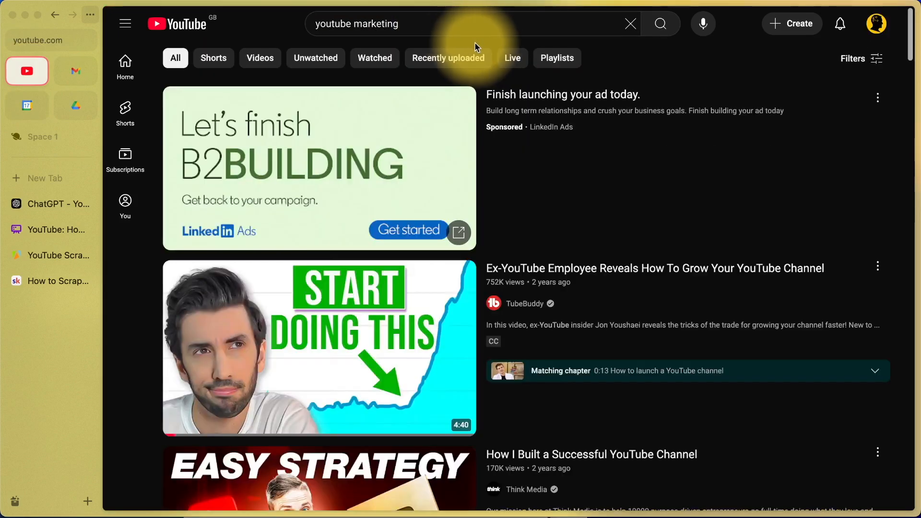
{"action": "scroll", "scroll_direction": "down", "scroll_amount": 3}
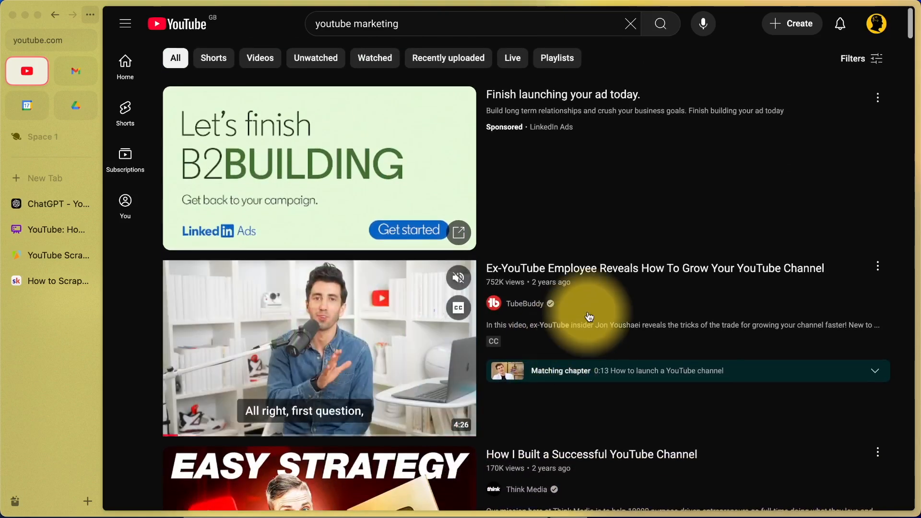
{"action": "scroll", "scroll_direction": "down", "scroll_amount": 3}
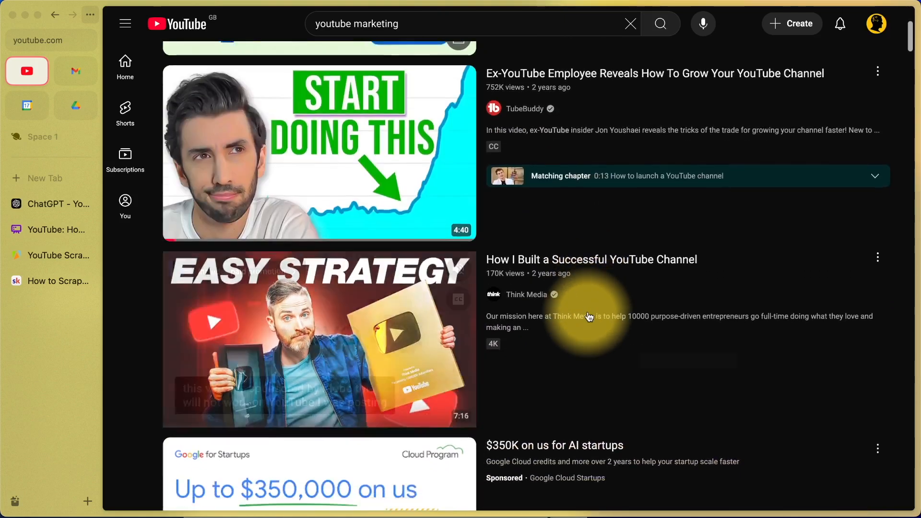
{"action": "left_click", "coordinate": [527, 294]}
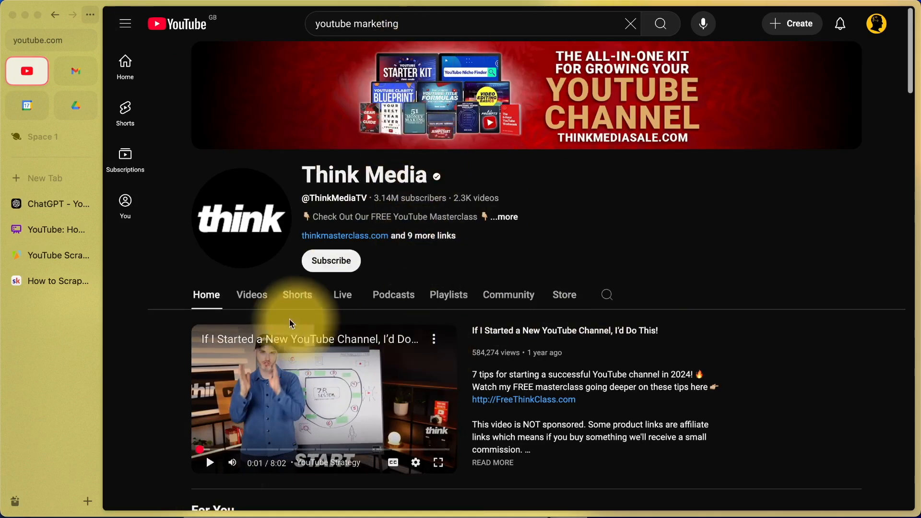
Show Think Media's Videos tab, then return to the YouTube Scraper input page.
{"action": "left_click", "coordinate": [251, 294]}
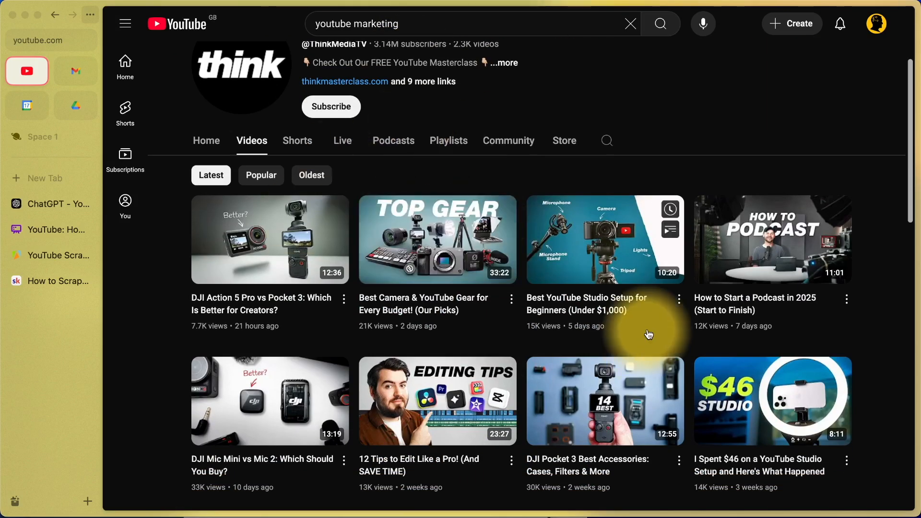
{"action": "left_click", "coordinate": [47, 256]}
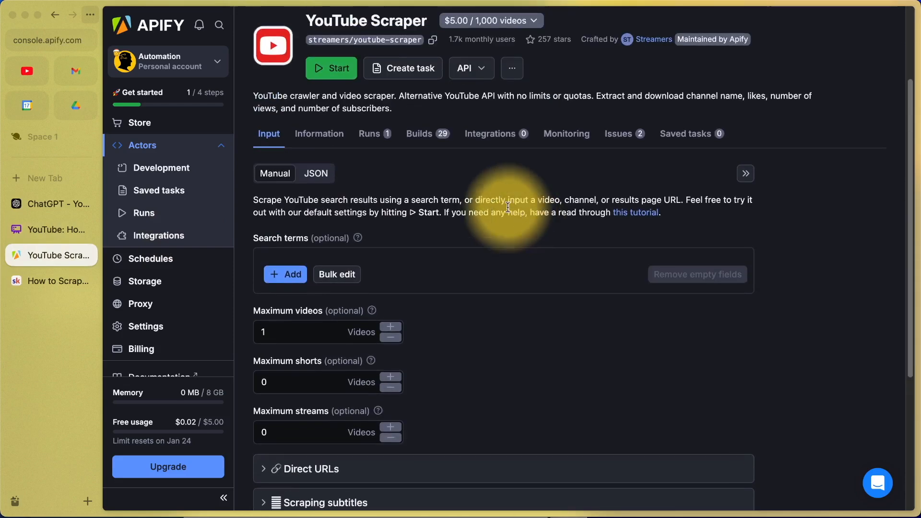
{"action": "scroll", "scroll_direction": "down", "scroll_amount": 3}
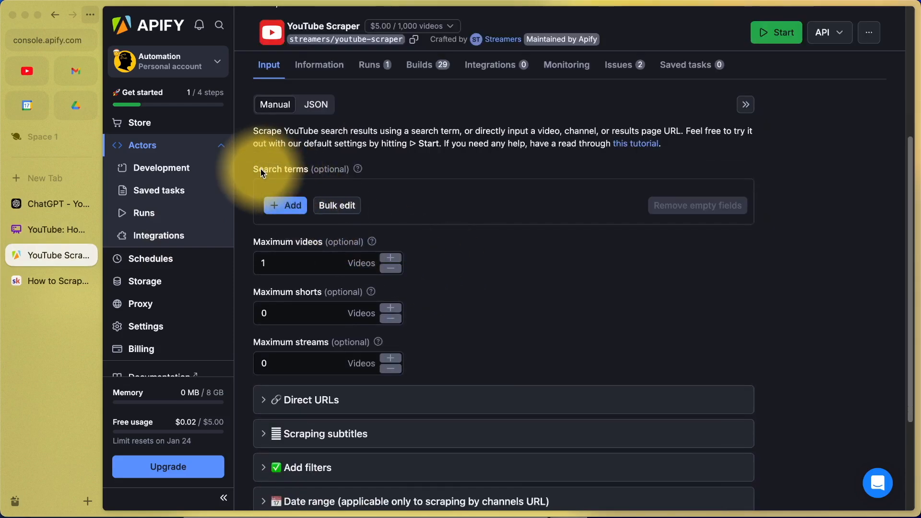
{"action": "left_click", "coordinate": [286, 206]}
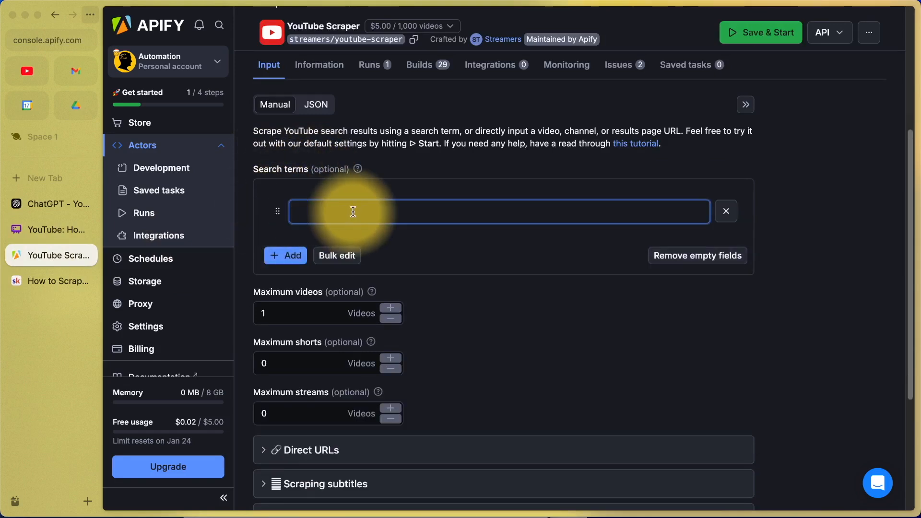
{"action": "type", "text": "youtube marketing"}
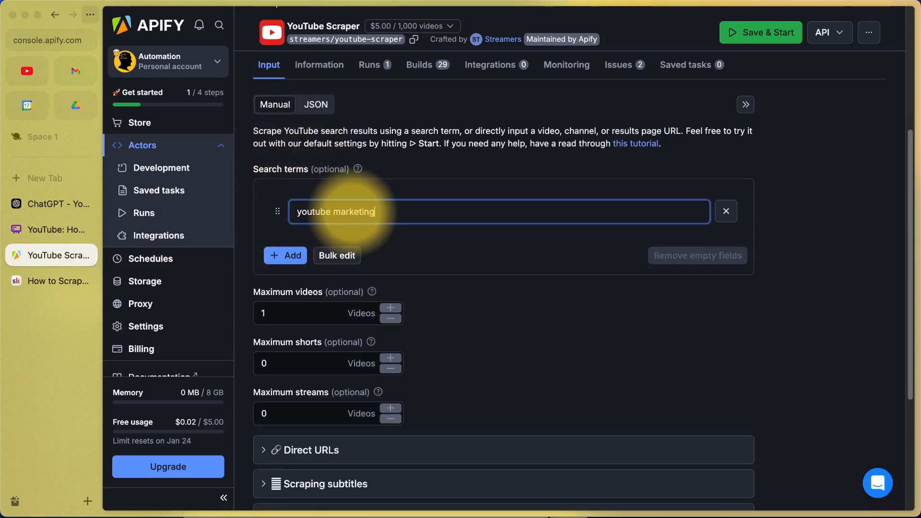
{"action": "left_click", "coordinate": [285, 255]}
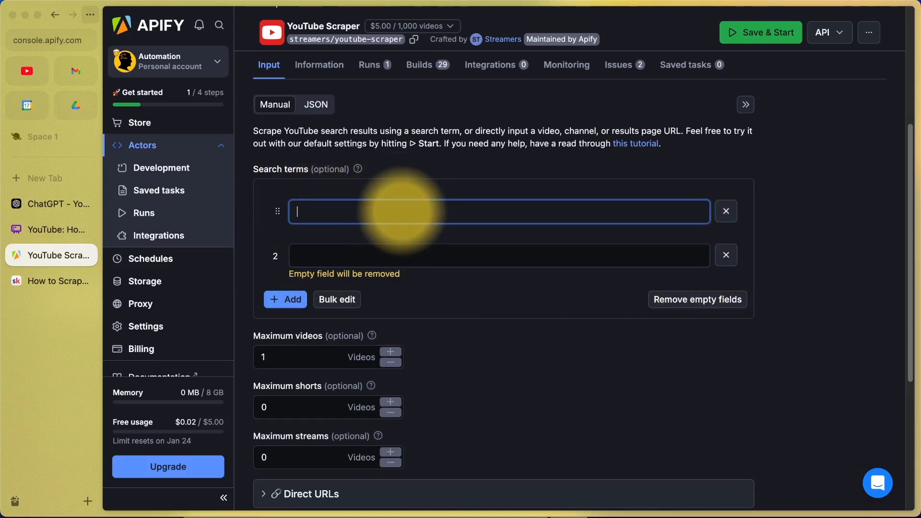
{"action": "mouse_move", "coordinate": [656, 212]}
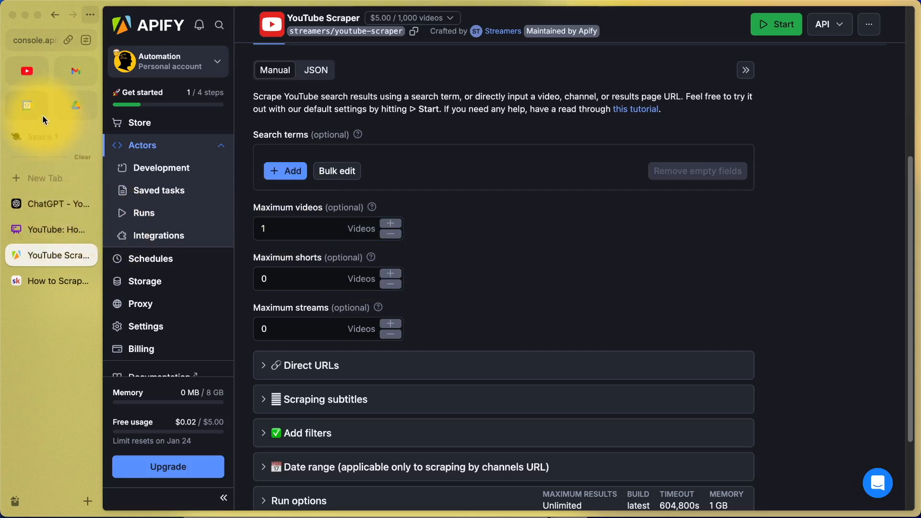
Browse further down Think Media's Videos grid of latest uploads.
{"action": "left_click", "coordinate": [27, 70]}
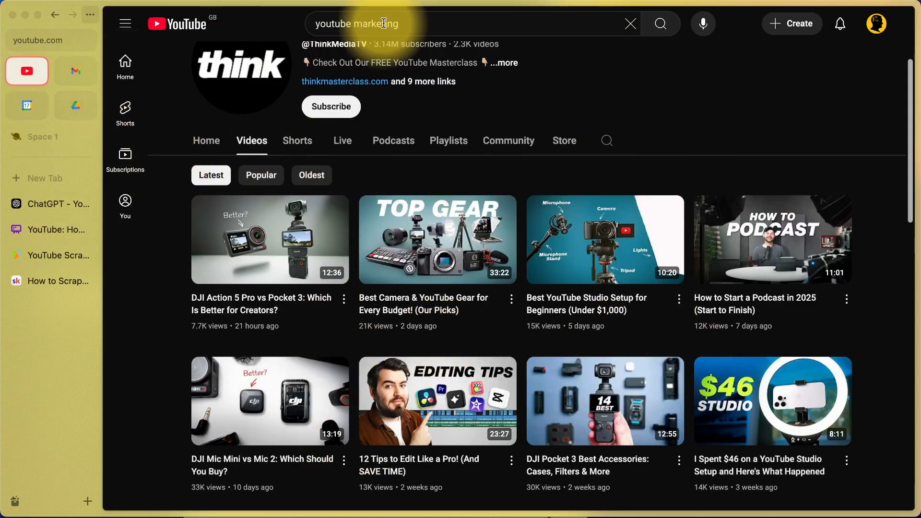
{"action": "scroll", "scroll_direction": "down", "scroll_amount": 3}
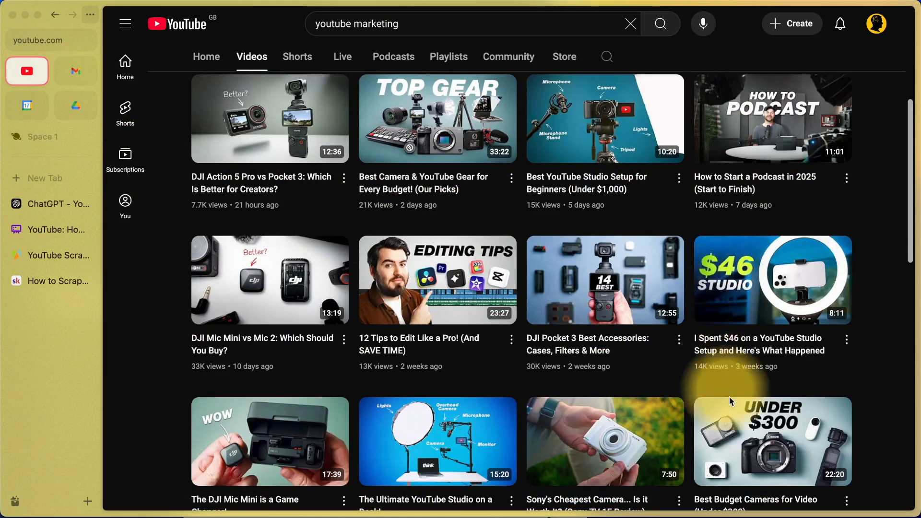
{"action": "scroll", "scroll_direction": "down", "scroll_amount": 3}
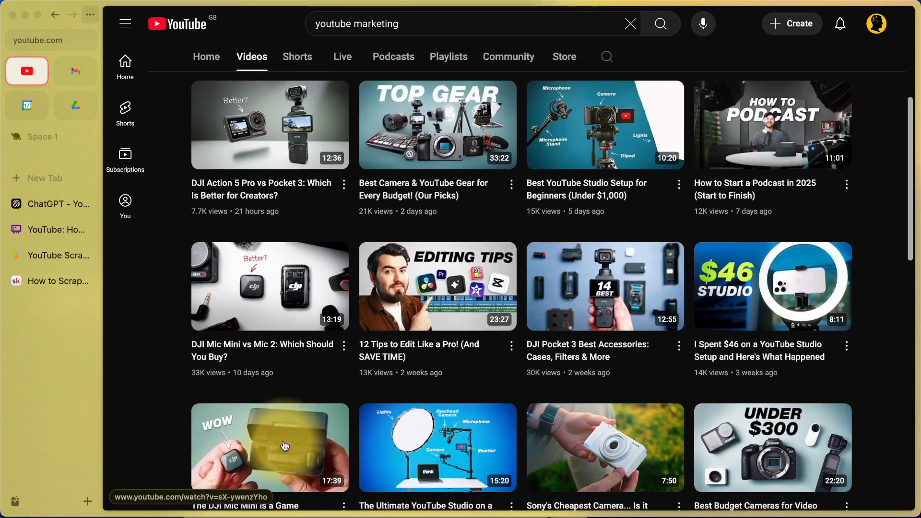
Set the scraper's Maximum videos to 5, leaving shorts and streams at 0.
{"action": "left_click", "coordinate": [51, 255]}
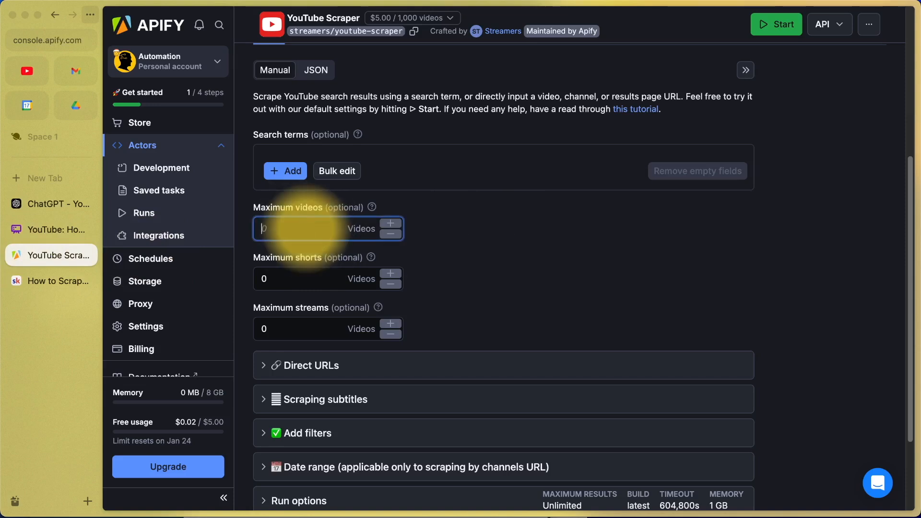
{"action": "type", "text": "5"}
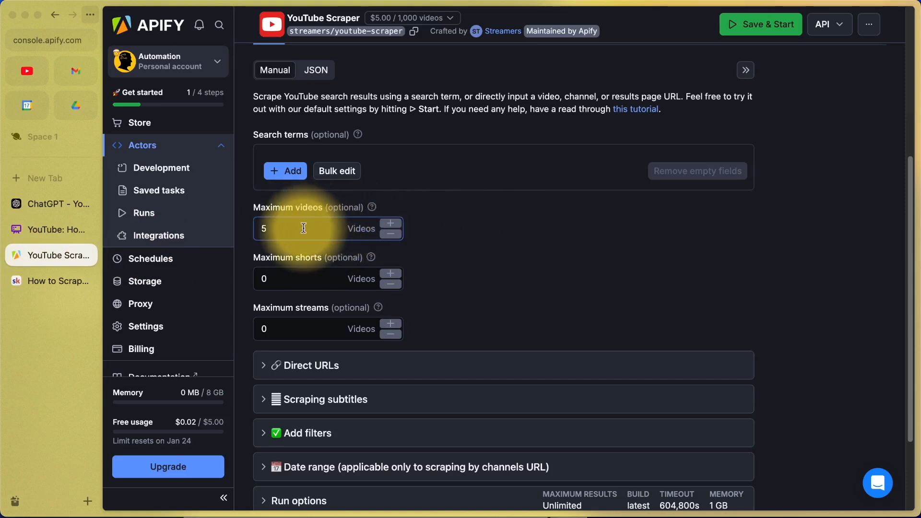
{"action": "mouse_move", "coordinate": [342, 254]}
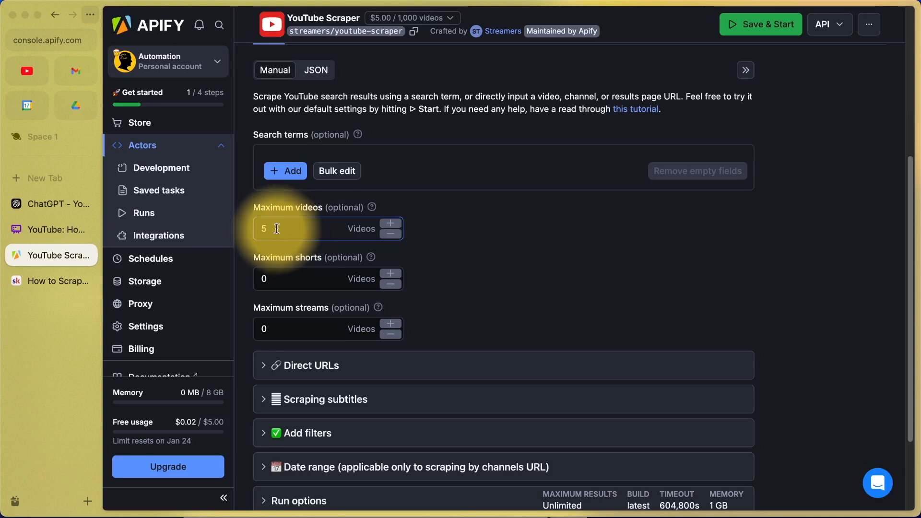
{"action": "mouse_move", "coordinate": [491, 262]}
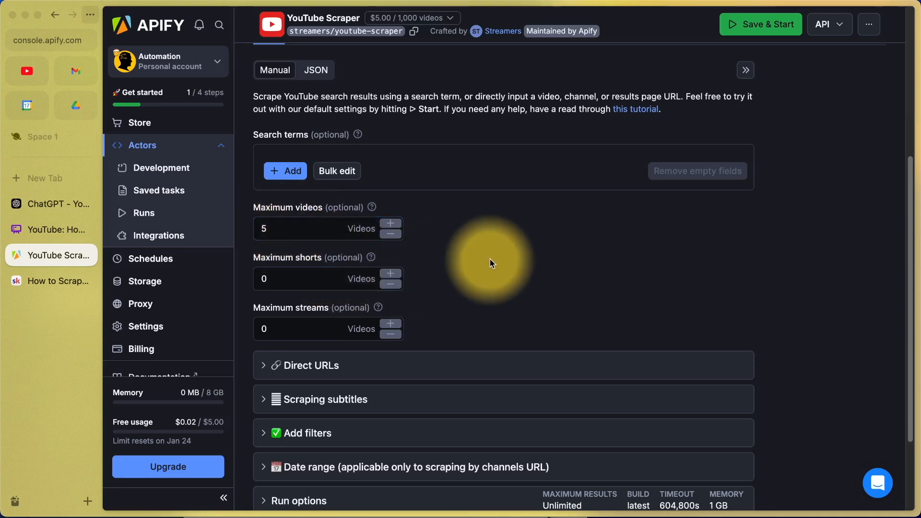
{"action": "scroll", "scroll_direction": "down", "scroll_amount": 3}
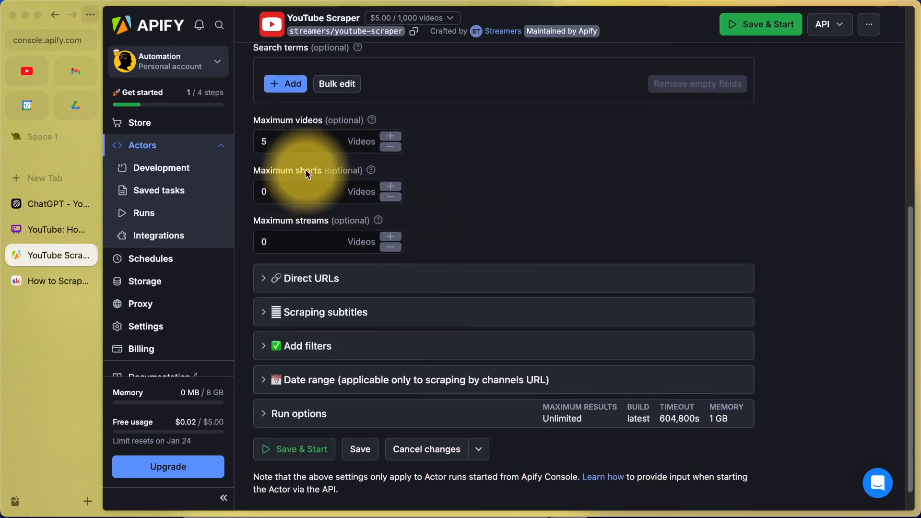
{"action": "mouse_move", "coordinate": [564, 244]}
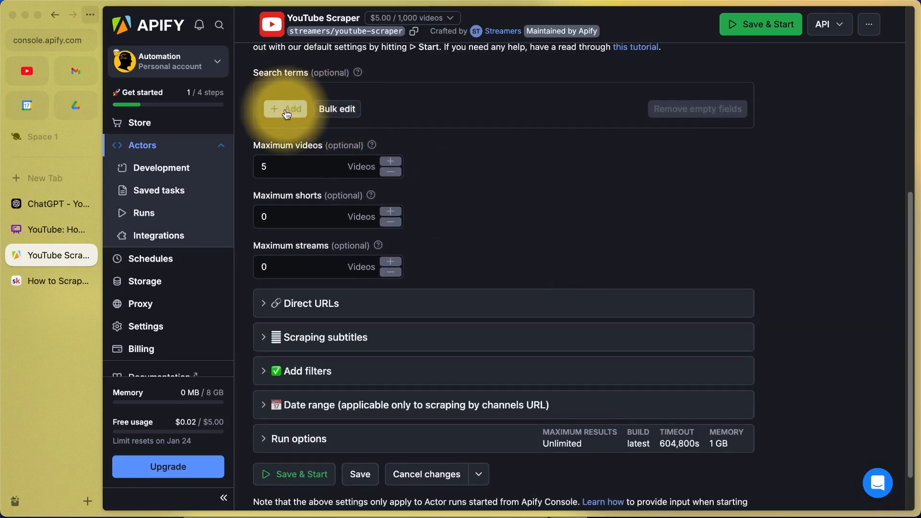
{"action": "mouse_move", "coordinate": [339, 308]}
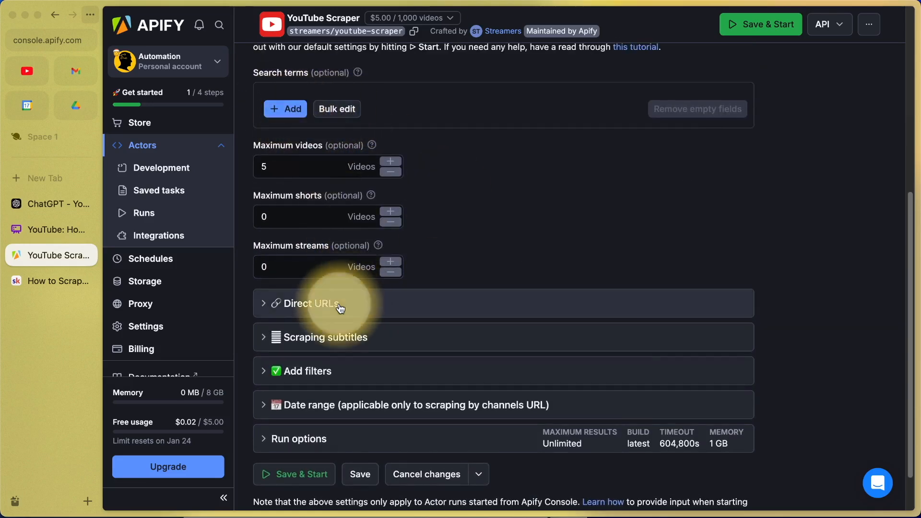
Expand Direct URLs to show the four channel /videos URLs and the subtitle options.
{"action": "left_click", "coordinate": [311, 303]}
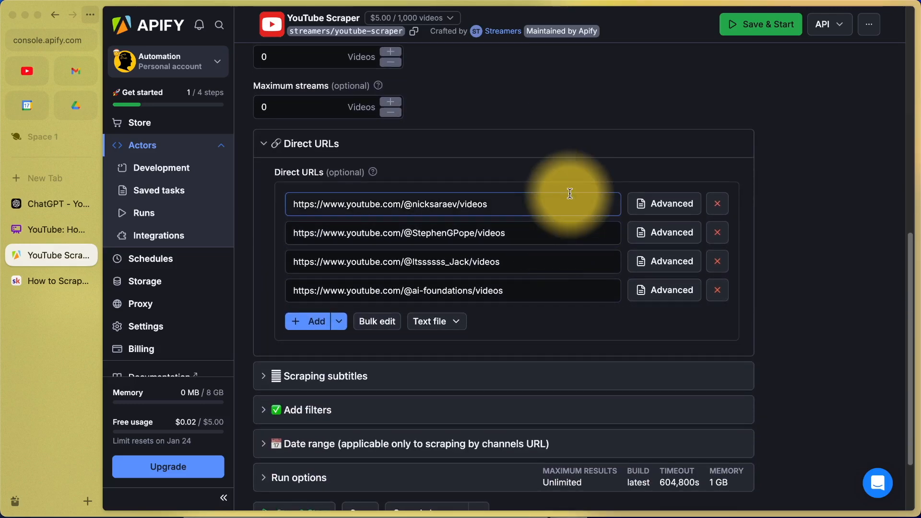
{"action": "mouse_move", "coordinate": [584, 207]}
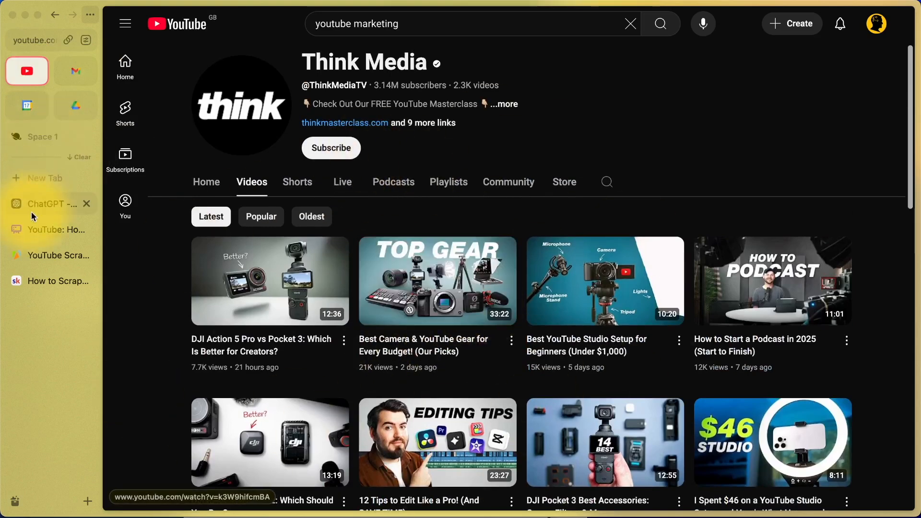
{"action": "left_click", "coordinate": [59, 255]}
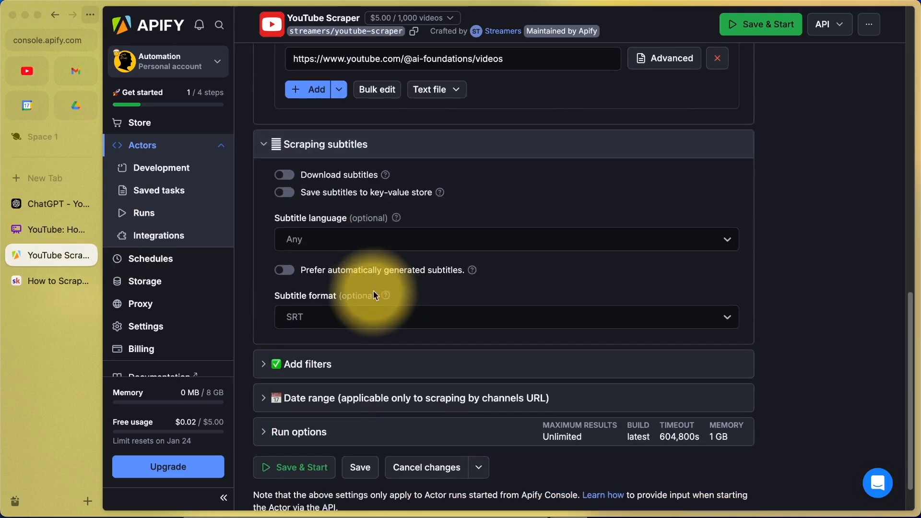
Move past the subtitle settings and expand the Add filters section.
{"action": "scroll", "scroll_direction": "down", "scroll_amount": 3}
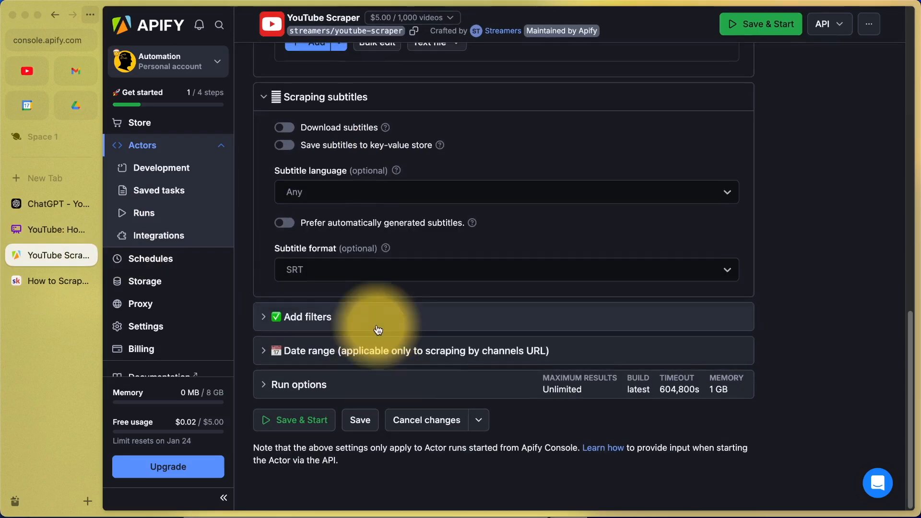
{"action": "left_click", "coordinate": [307, 317]}
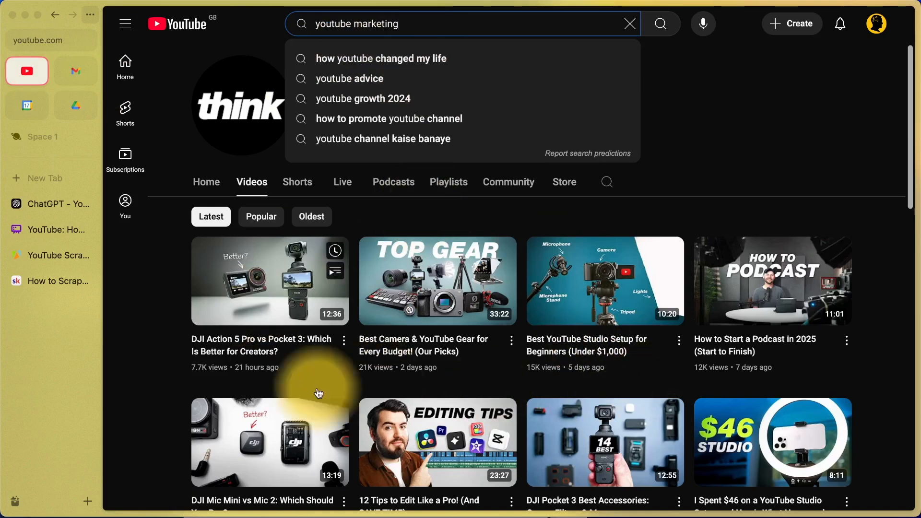
Run the 'youtube marketing' YouTube search, then return to the scraper's filter settings.
{"action": "left_click", "coordinate": [392, 33]}
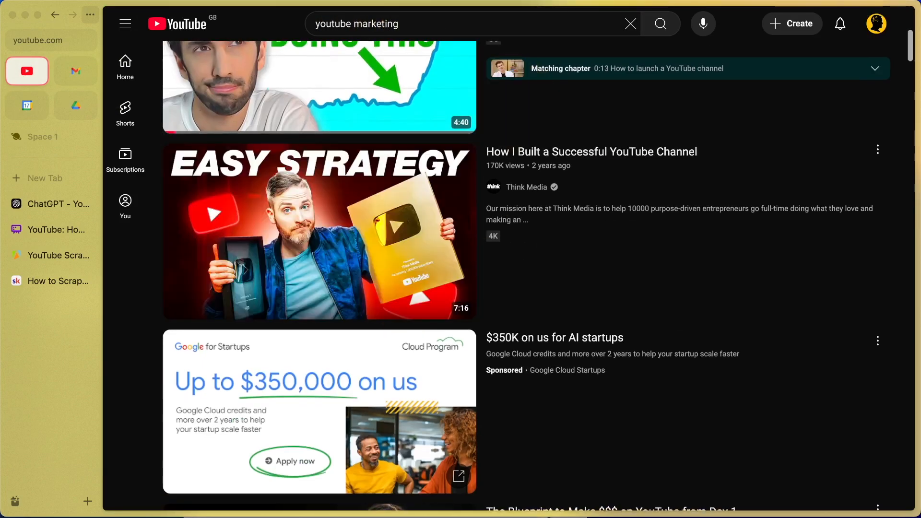
{"action": "left_click", "coordinate": [56, 255]}
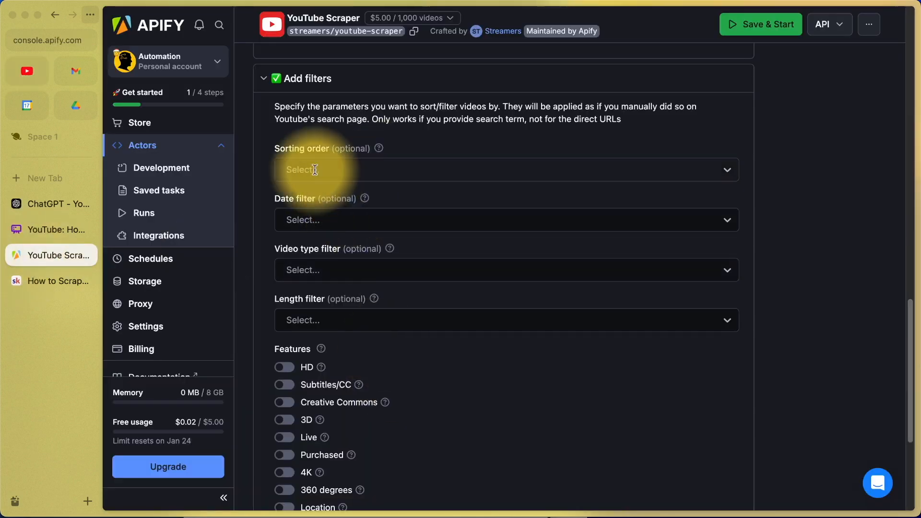
Review the Sorting order and Video type choices unset, and scroll down to the Date range section.
{"action": "left_click", "coordinate": [506, 170]}
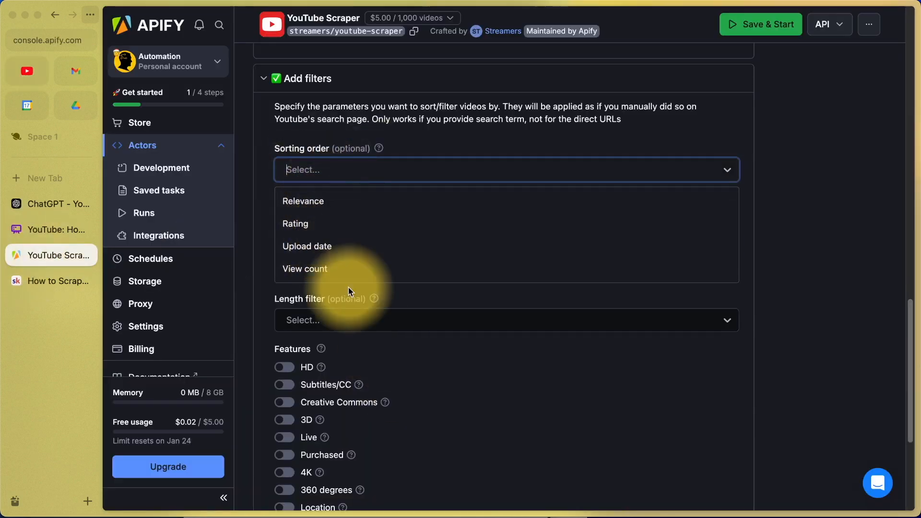
{"action": "left_click", "coordinate": [505, 220]}
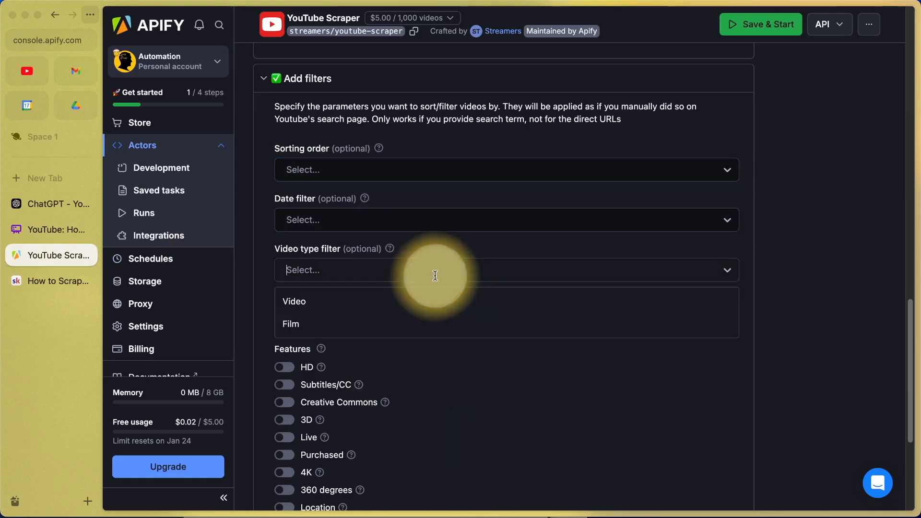
{"action": "scroll", "scroll_direction": "down", "scroll_amount": 3}
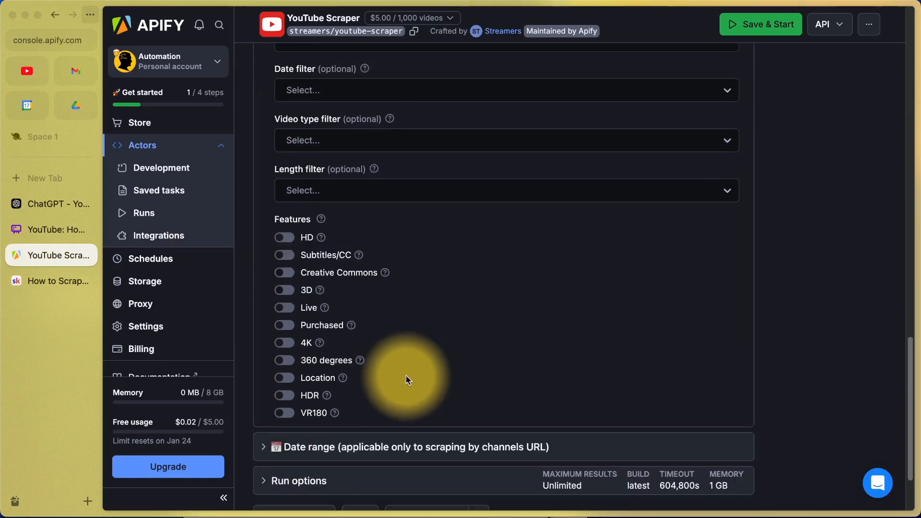
{"action": "scroll", "scroll_direction": "down", "scroll_amount": 3}
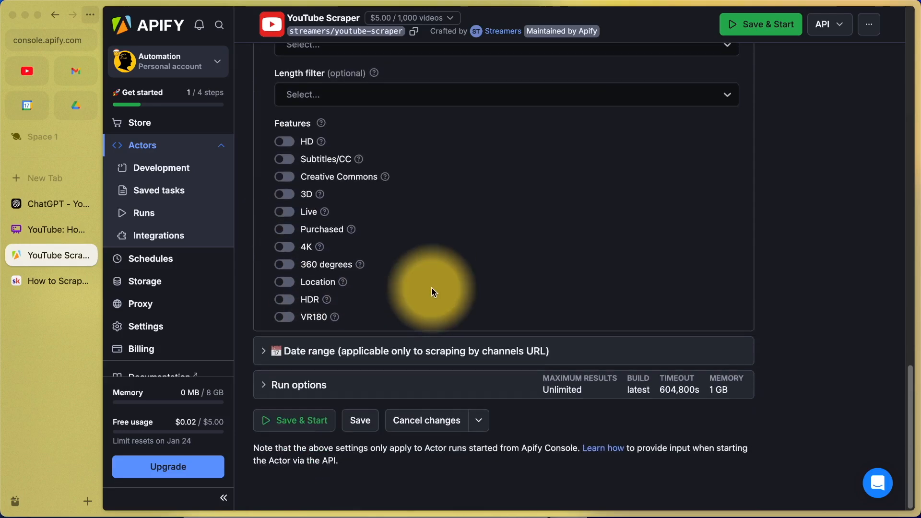
{"action": "mouse_move", "coordinate": [461, 357]}
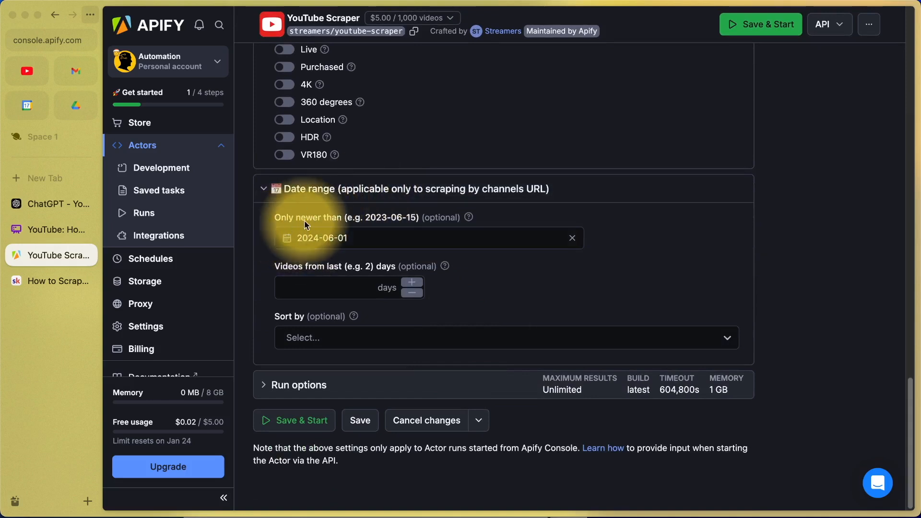
Keep videos newer than 2024-06-01 and try a 60-day 'Videos from last days' limit, then leave it unset.
{"action": "left_click", "coordinate": [411, 238]}
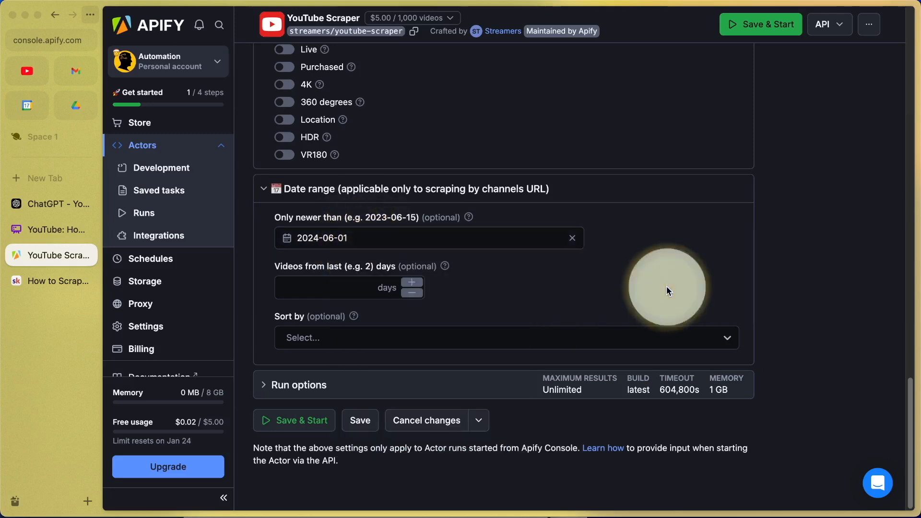
{"action": "left_click", "coordinate": [335, 286]}
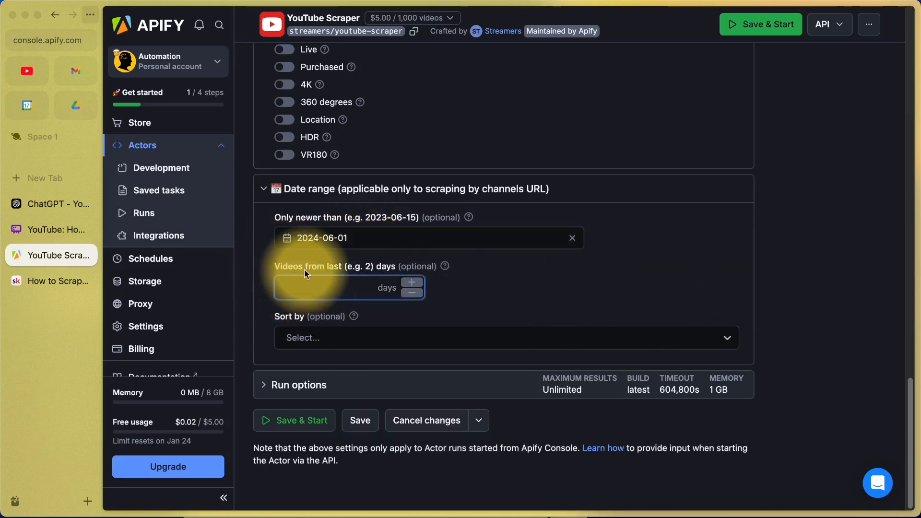
{"action": "type", "text": "60"}
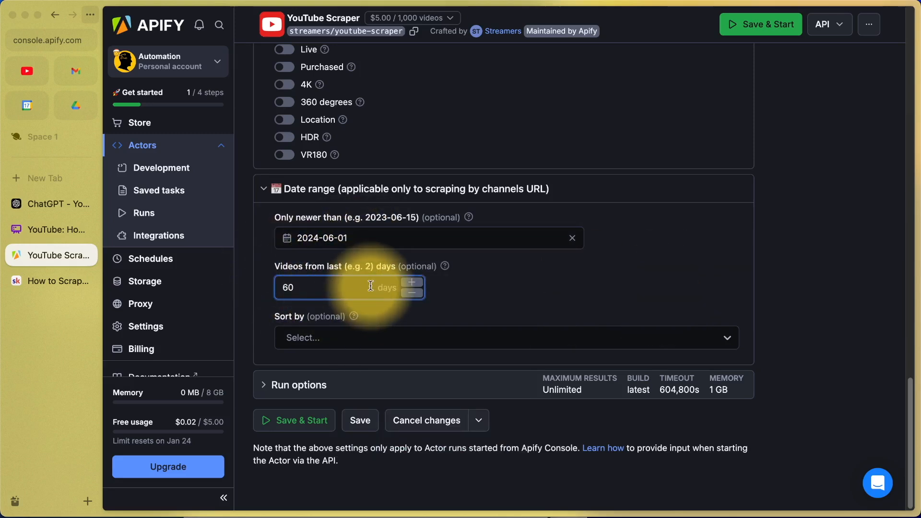
Sort the scraper results by Popular.
{"action": "left_click", "coordinate": [505, 337]}
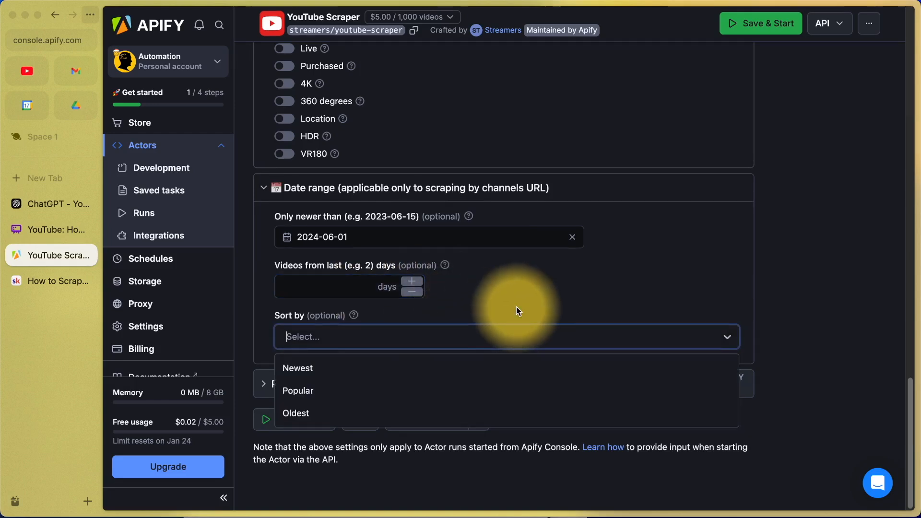
{"action": "mouse_move", "coordinate": [345, 429]}
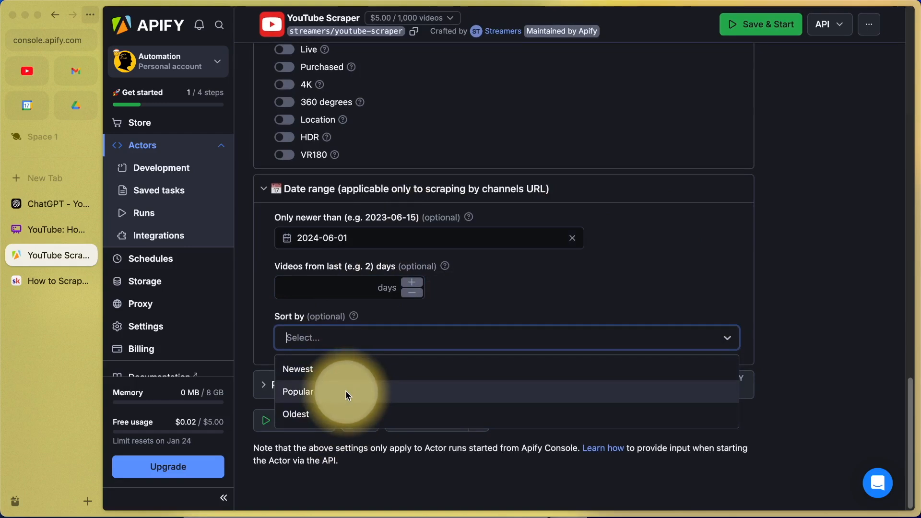
{"action": "left_click", "coordinate": [298, 391]}
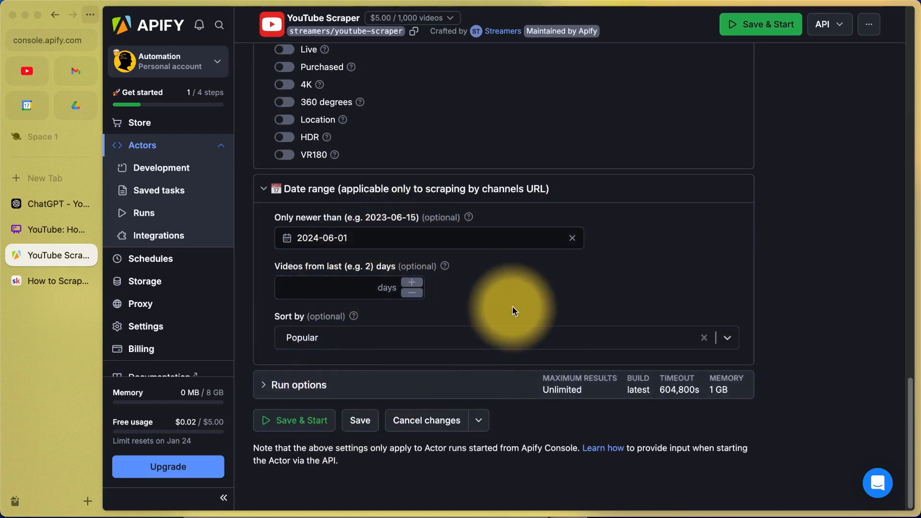
{"action": "mouse_move", "coordinate": [483, 287]}
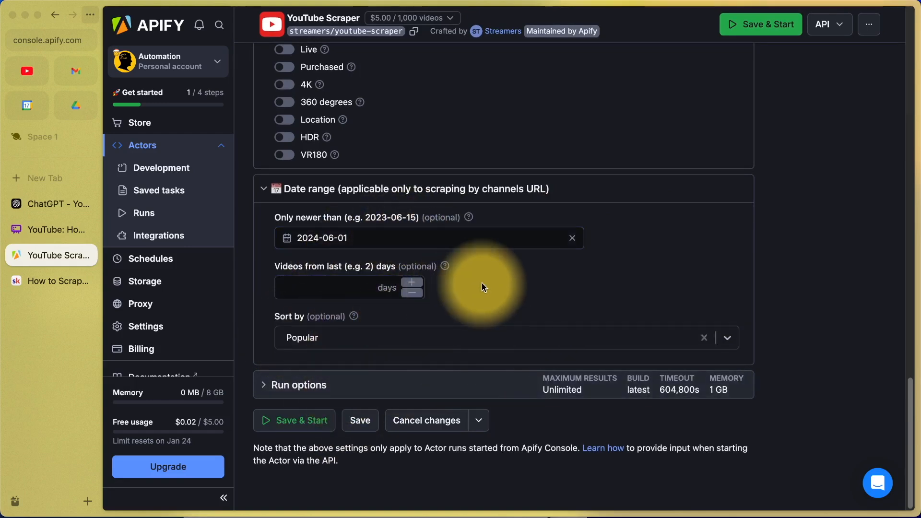
{"action": "left_click", "coordinate": [300, 384]}
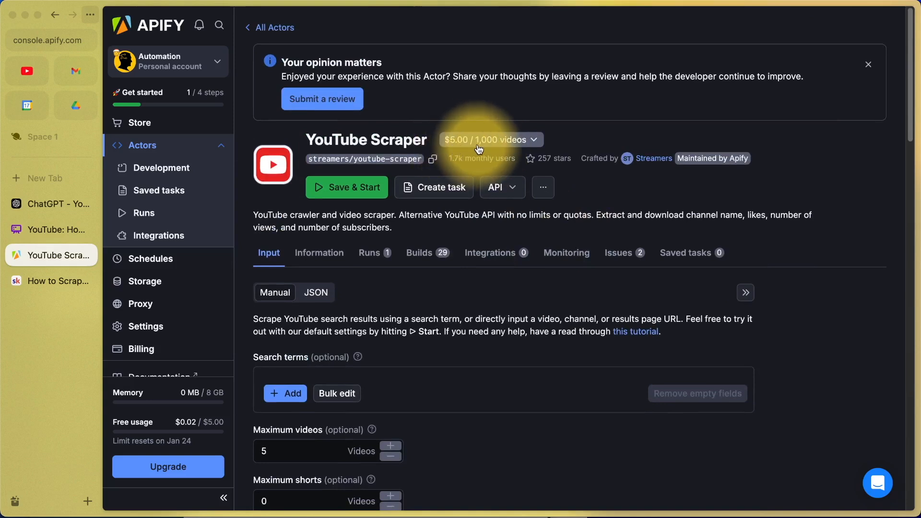
{"action": "mouse_move", "coordinate": [423, 133]}
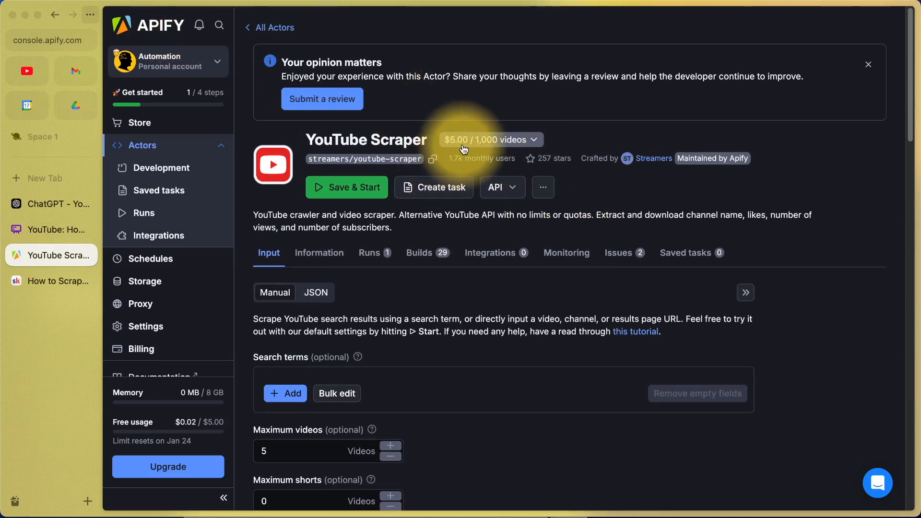
{"action": "scroll", "scroll_direction": "down", "scroll_amount": 3}
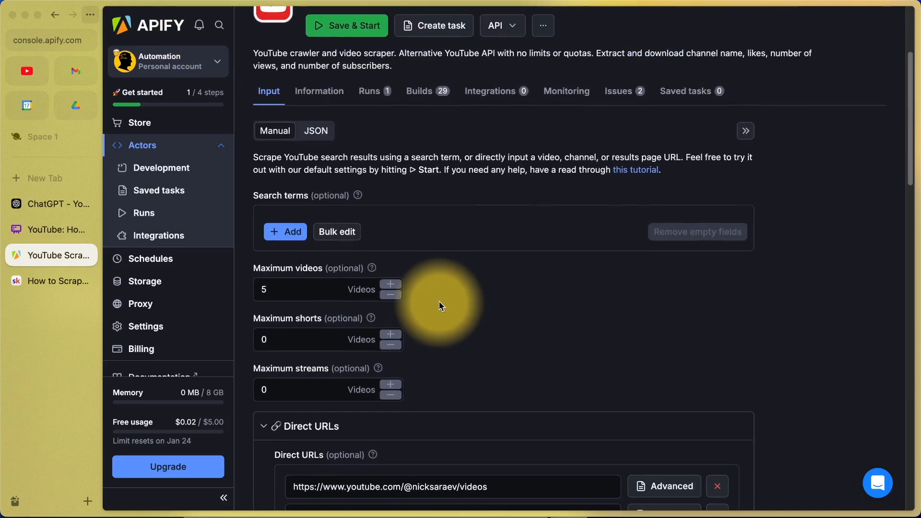
{"action": "left_click", "coordinate": [305, 288]}
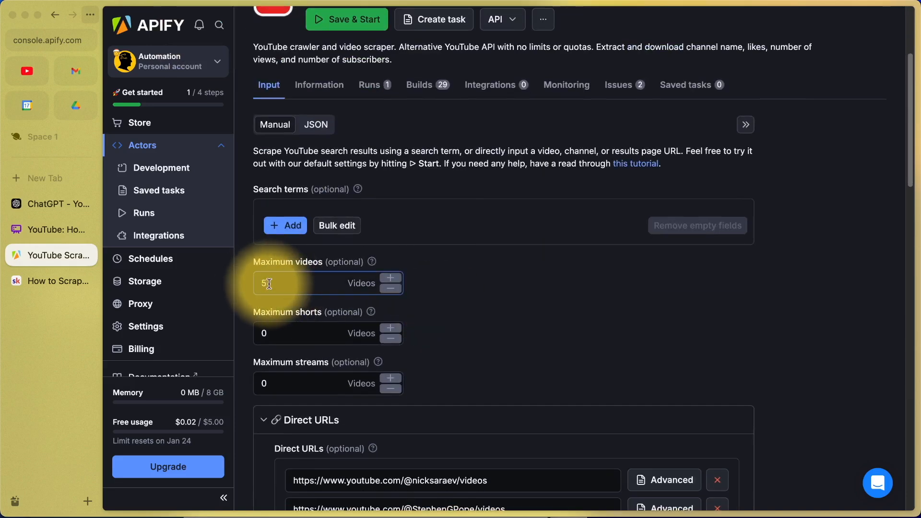
{"action": "scroll", "scroll_direction": "down", "scroll_amount": 3}
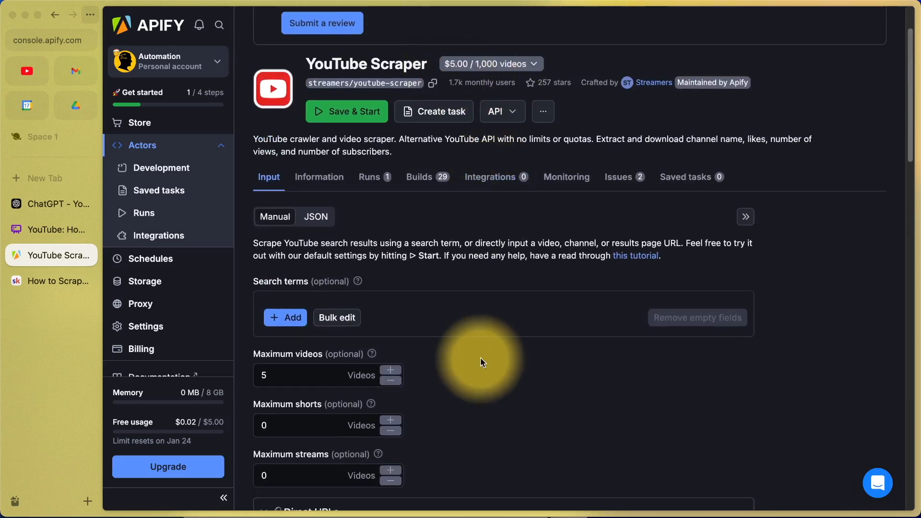
{"action": "mouse_move", "coordinate": [347, 111]}
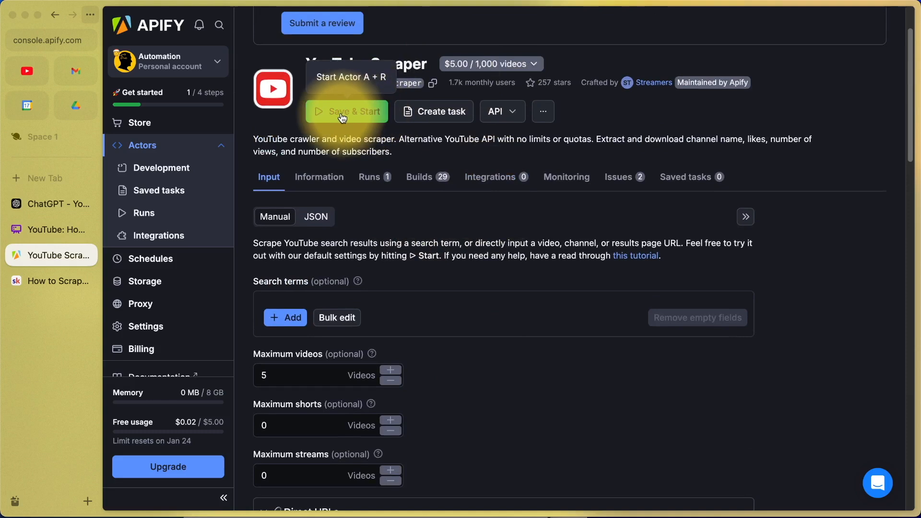
Save the input and start the YouTube Scraper run on the four channels.
{"action": "left_click", "coordinate": [346, 112]}
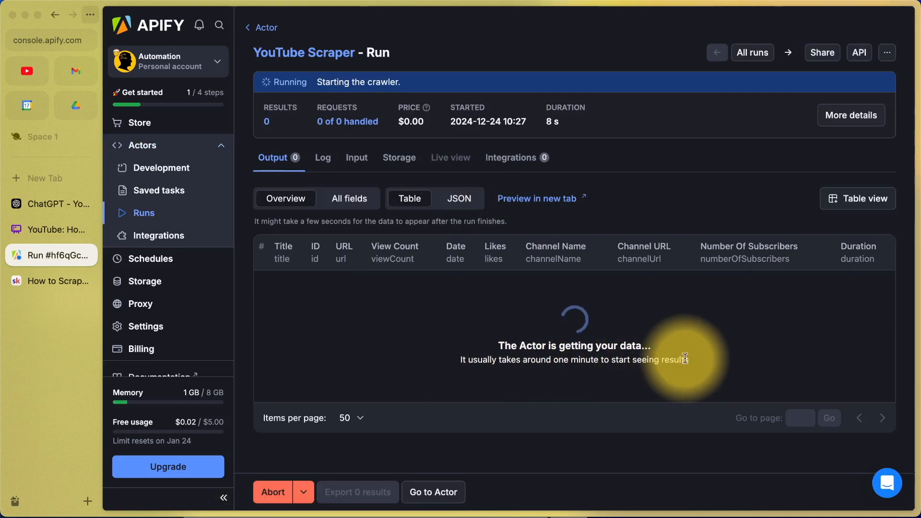
{"action": "mouse_move", "coordinate": [731, 207]}
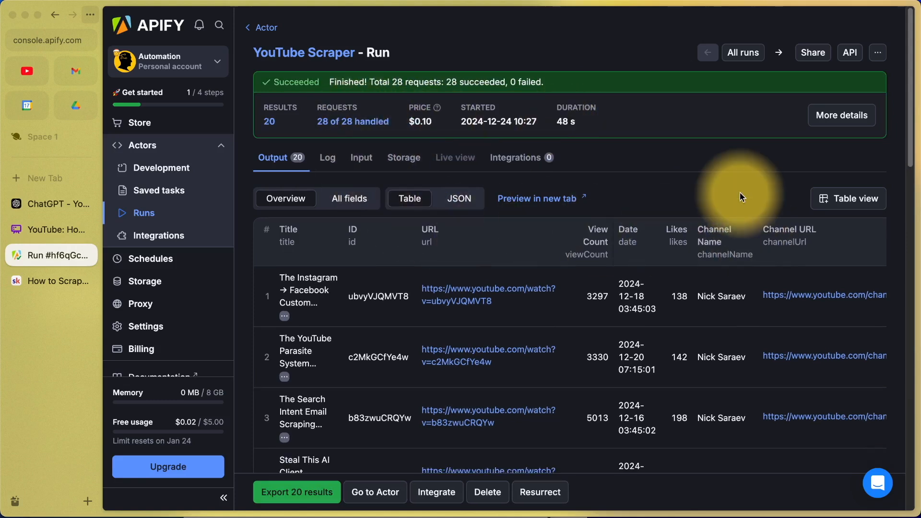
{"action": "mouse_move", "coordinate": [738, 190]}
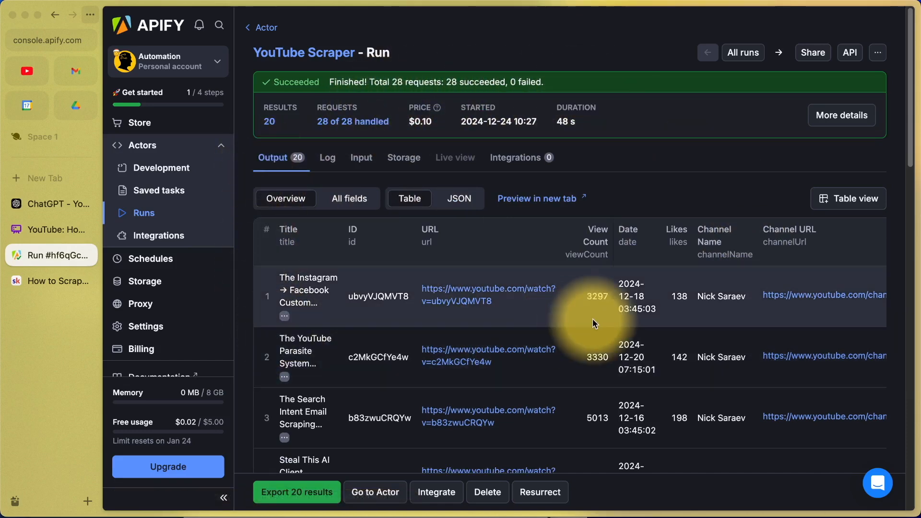
{"action": "scroll", "scroll_direction": "right", "scroll_amount": 3}
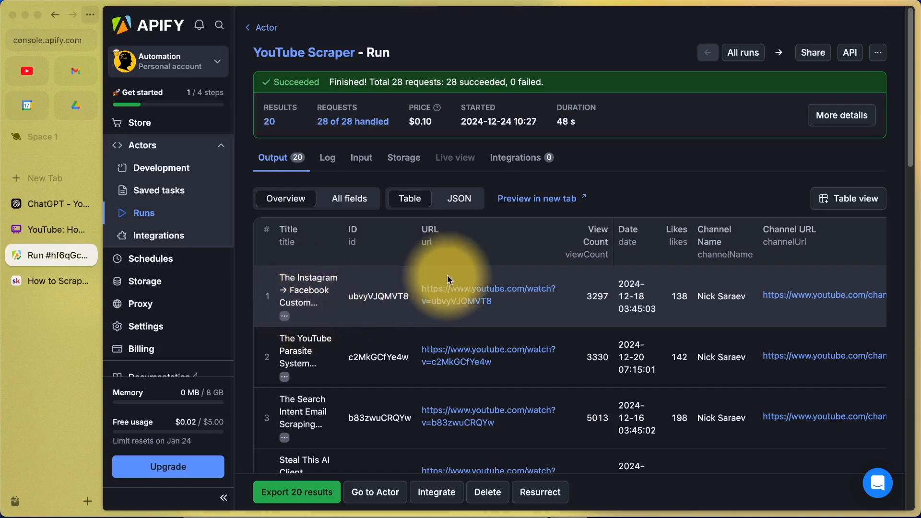
{"action": "scroll", "scroll_direction": "right", "scroll_amount": 3}
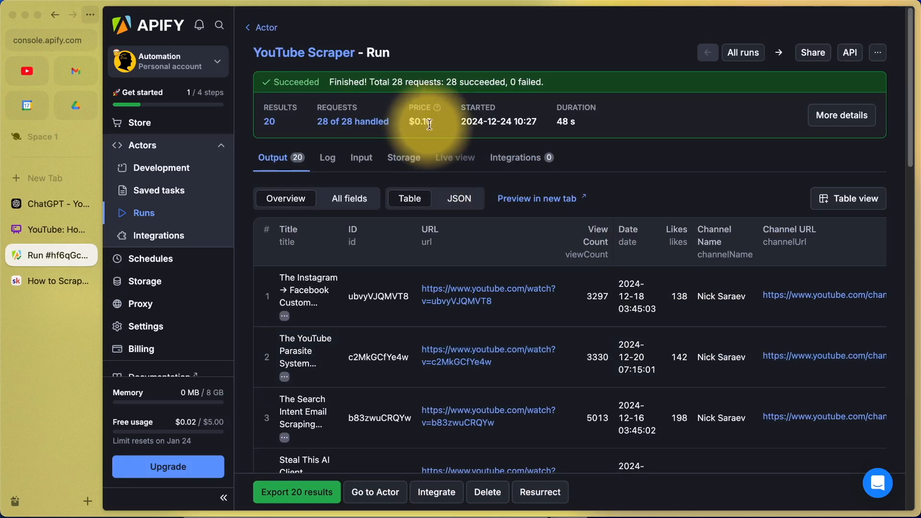
{"action": "mouse_move", "coordinate": [430, 124]}
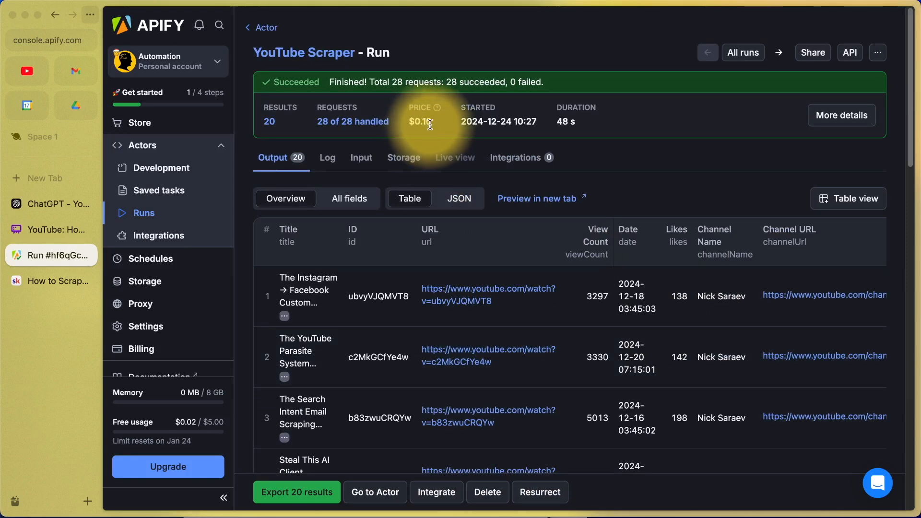
{"action": "mouse_move", "coordinate": [55, 229]}
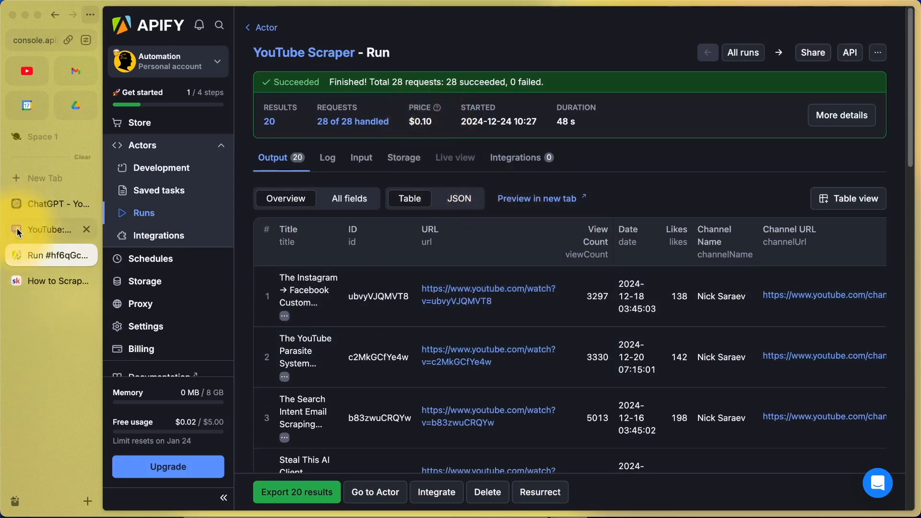
{"action": "left_click", "coordinate": [55, 229]}
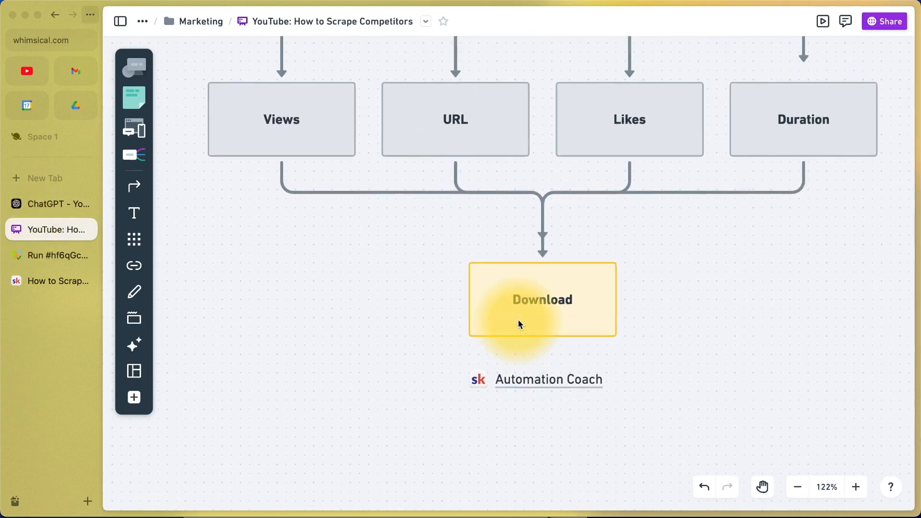
{"action": "left_click", "coordinate": [53, 255]}
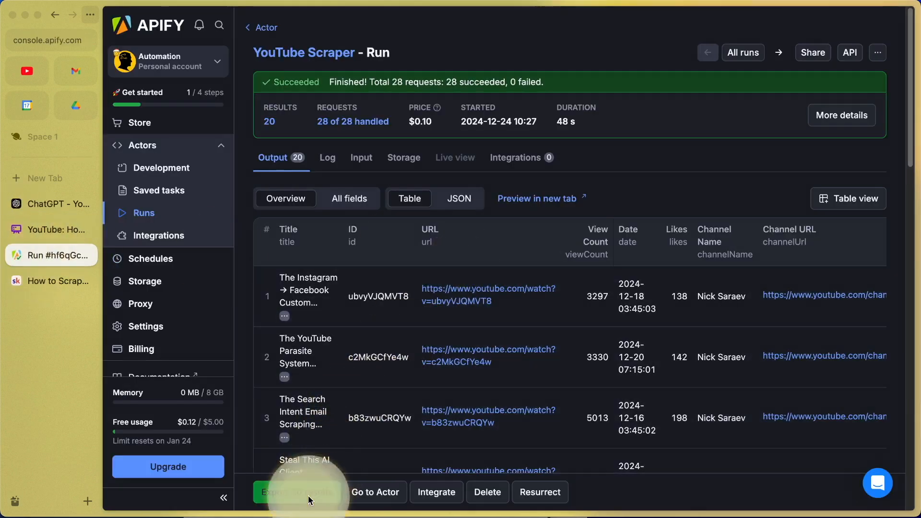
Export the 20 results as CSV (after trying Excel) with all fields selected.
{"action": "left_click", "coordinate": [296, 492]}
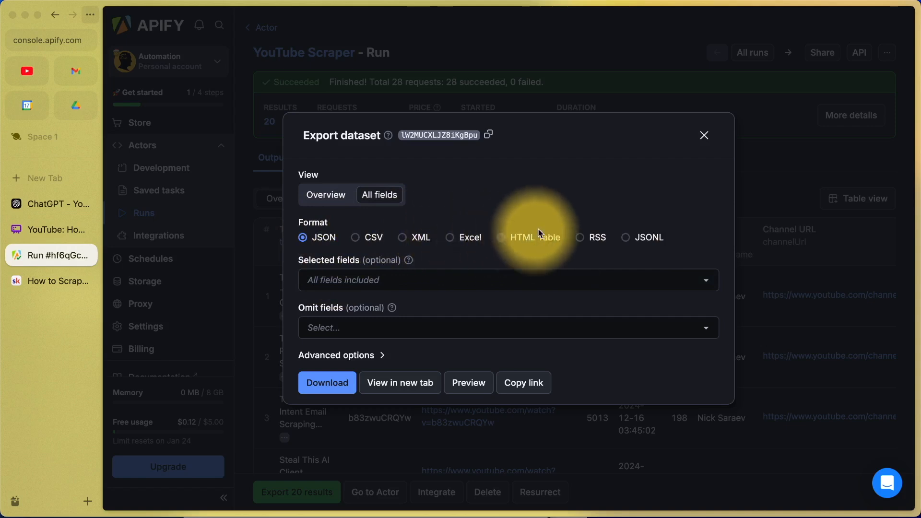
{"action": "mouse_move", "coordinate": [665, 241]}
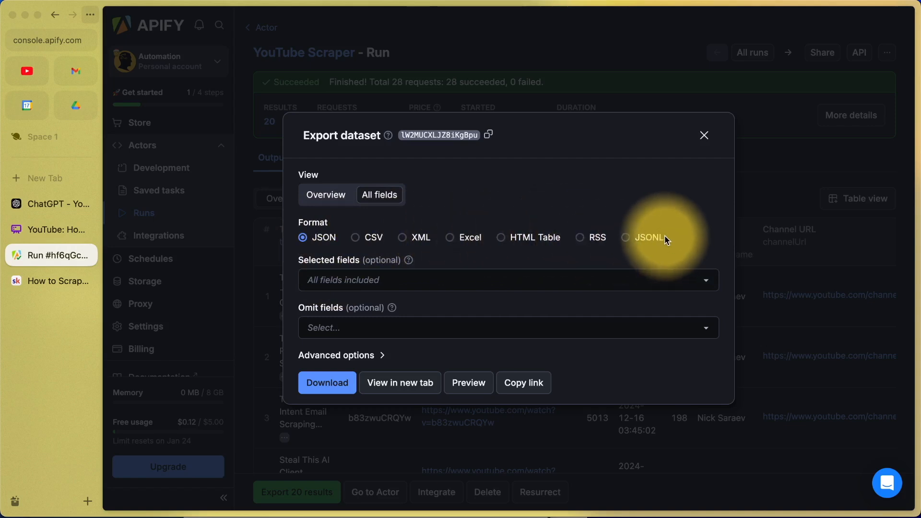
{"action": "left_click", "coordinate": [449, 237]}
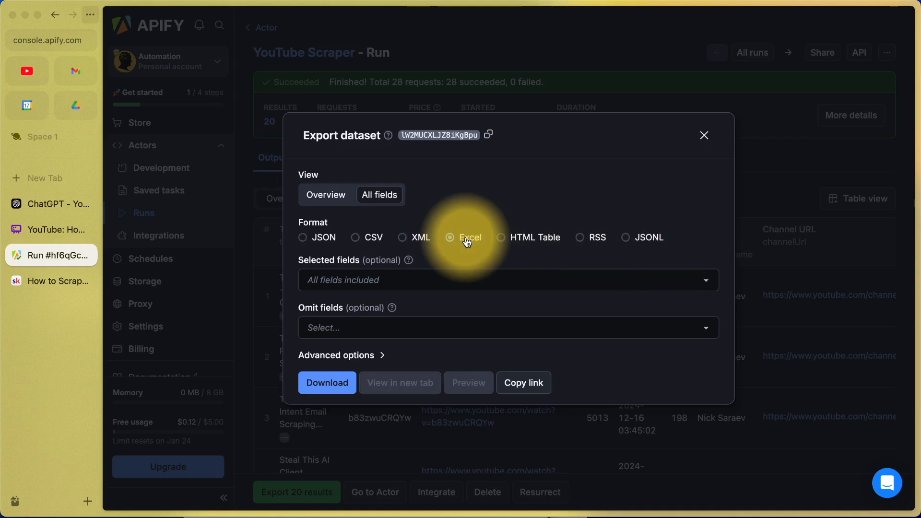
{"action": "left_click", "coordinate": [355, 237]}
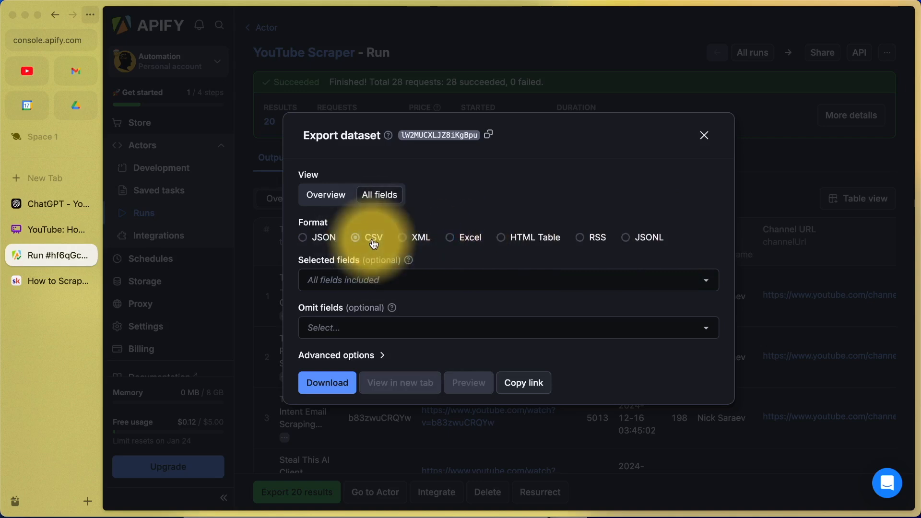
{"action": "left_click", "coordinate": [506, 279]}
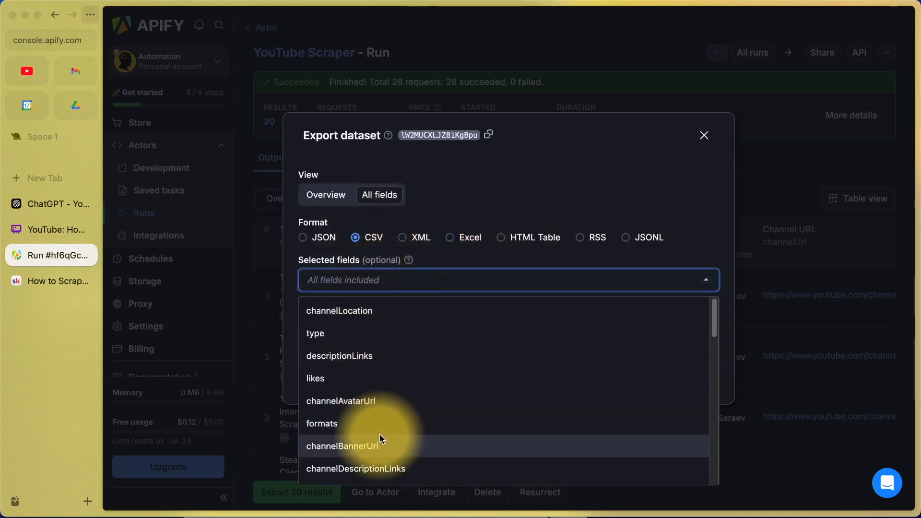
{"action": "left_click", "coordinate": [50, 281]}
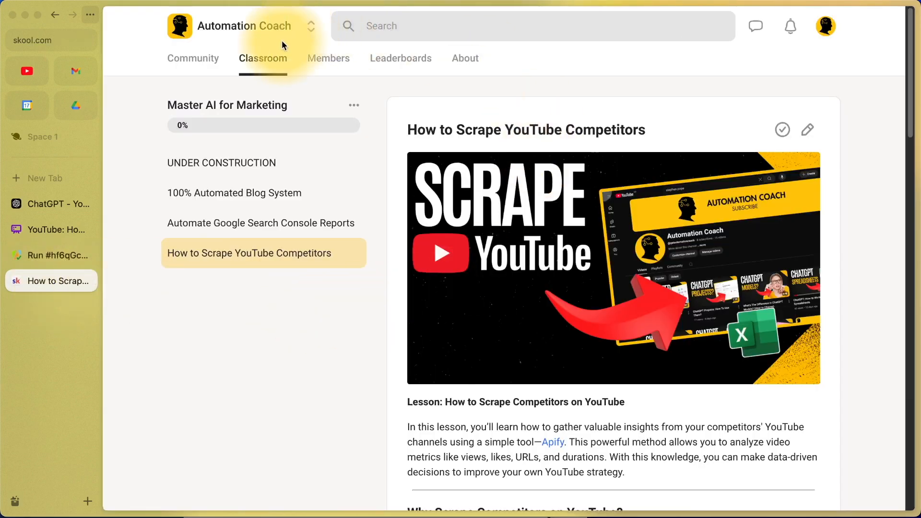
{"action": "scroll", "scroll_direction": "down", "scroll_amount": 3}
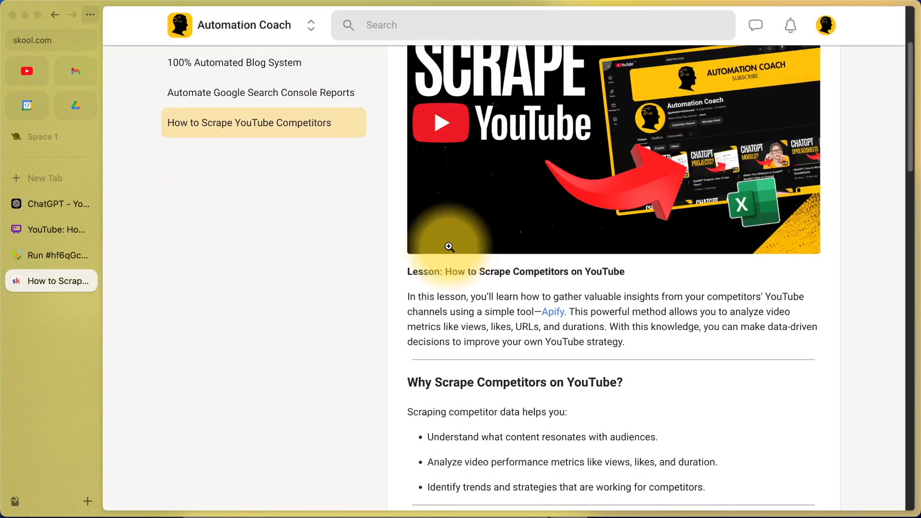
{"action": "scroll", "scroll_direction": "down", "scroll_amount": 3}
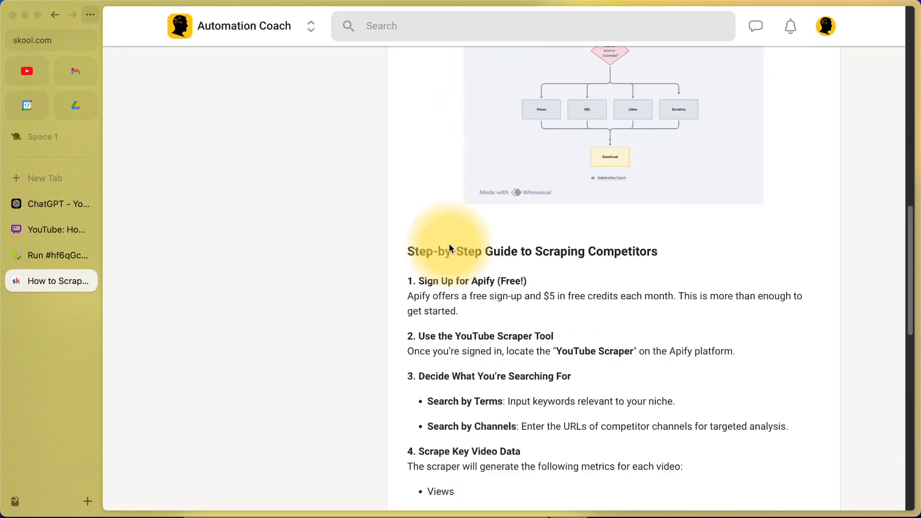
{"action": "scroll", "scroll_direction": "down", "scroll_amount": 3}
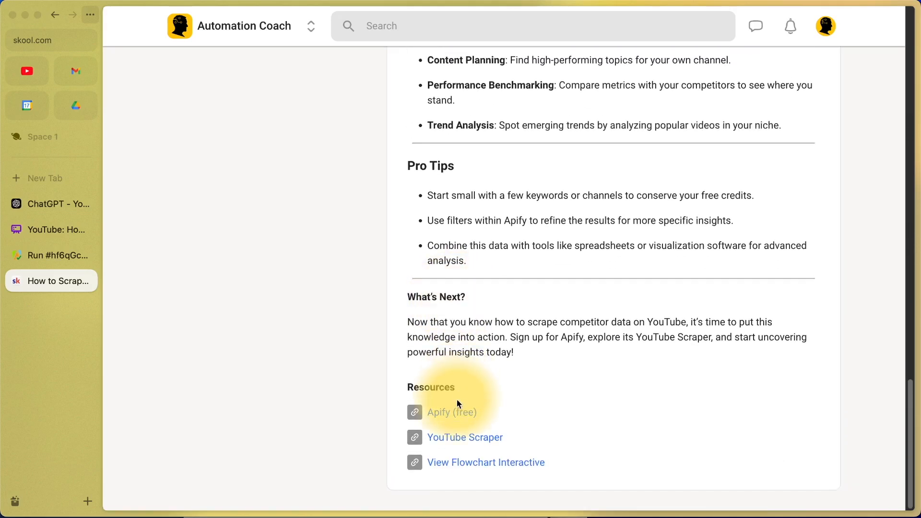